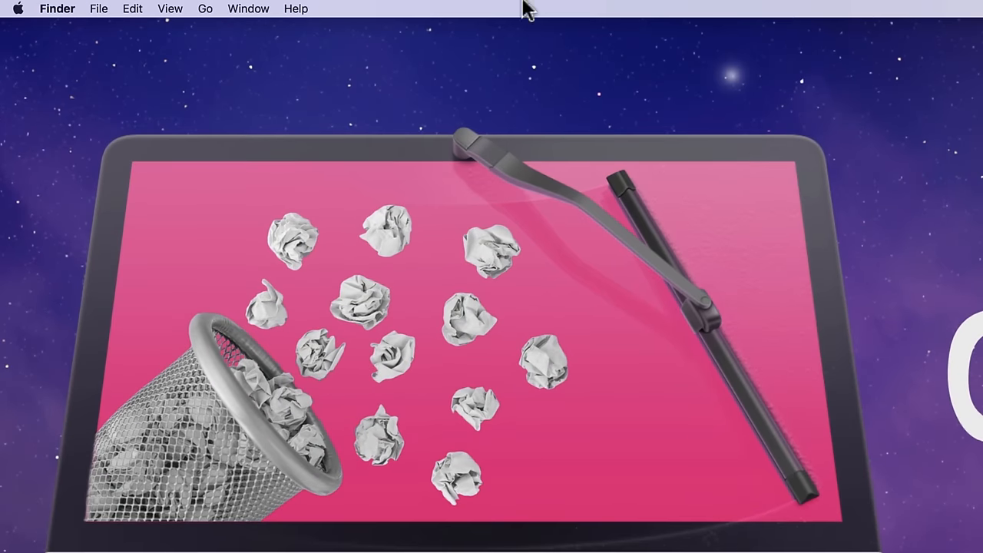
# Open the Security & Privacy pane from System Preferences to see FileVault turned off
pyautogui.click(18, 8)
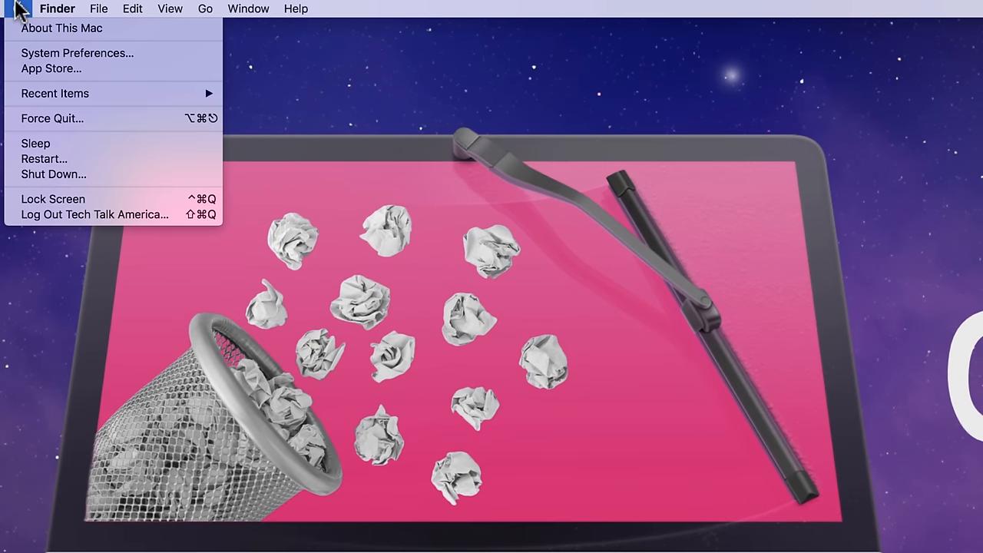
pyautogui.moveTo(77, 53)
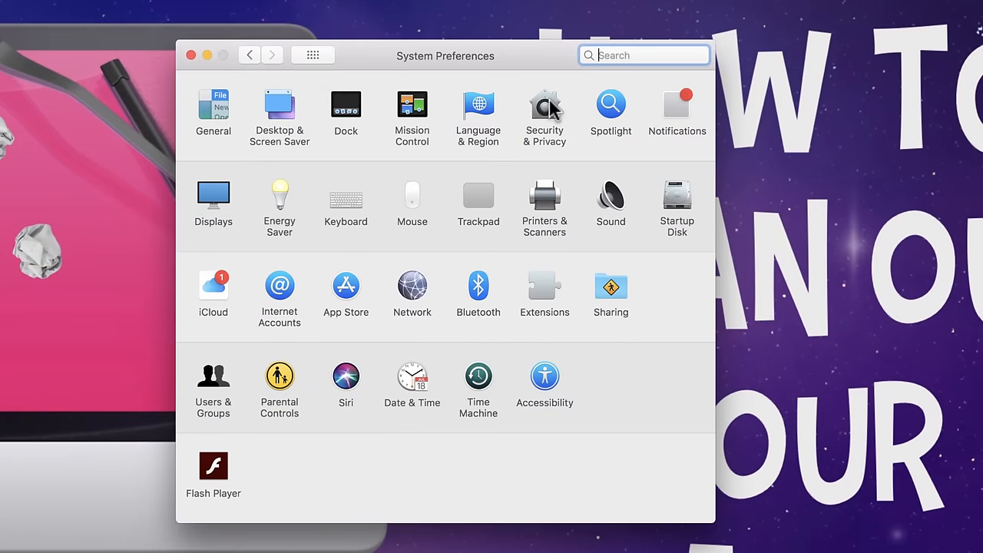
pyautogui.click(545, 105)
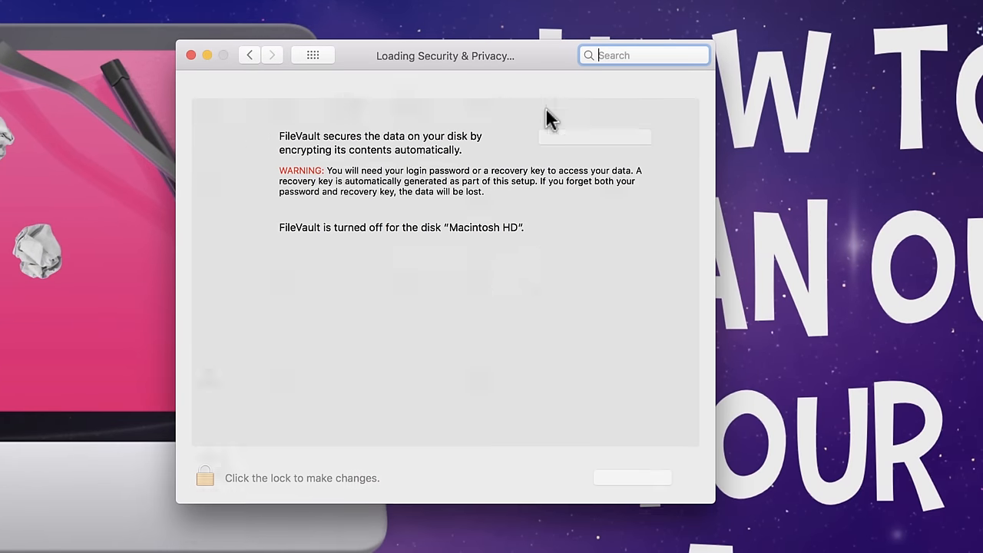
pyautogui.click(418, 98)
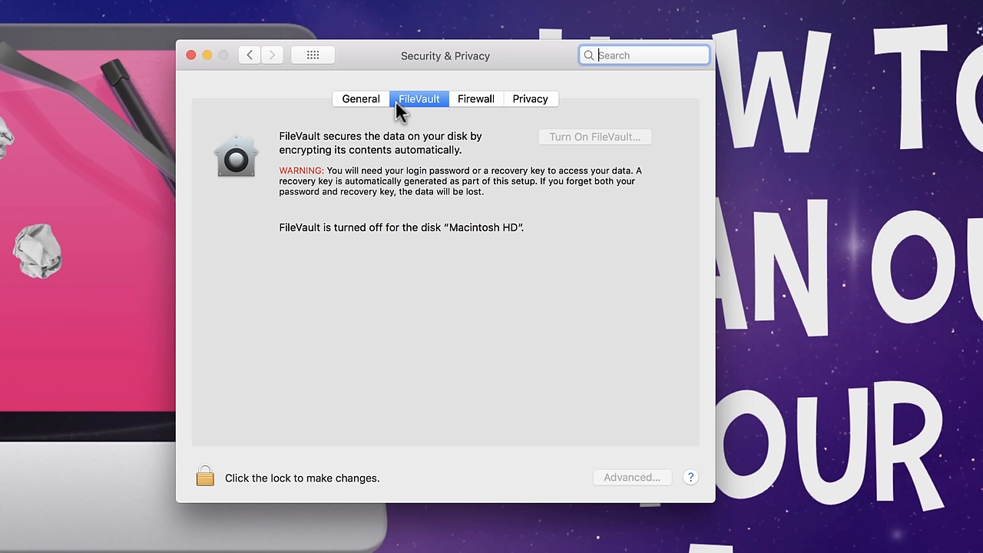
pyautogui.moveTo(444, 114)
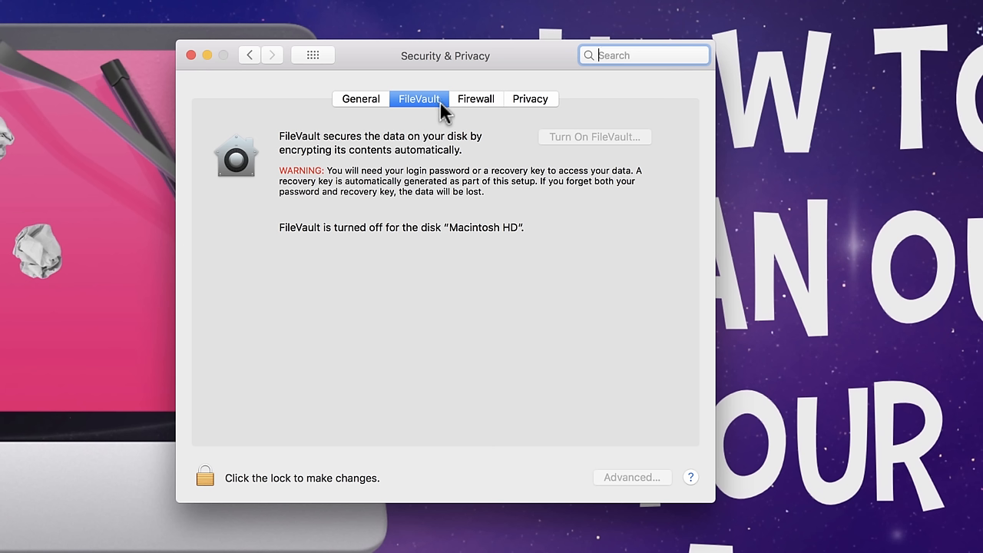
pyautogui.moveTo(599, 154)
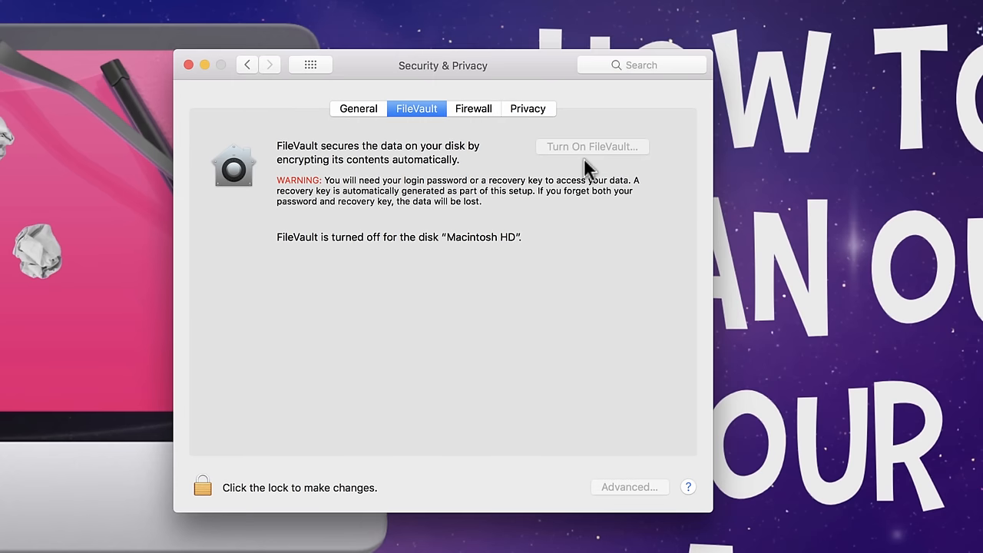
pyautogui.moveTo(273, 203)
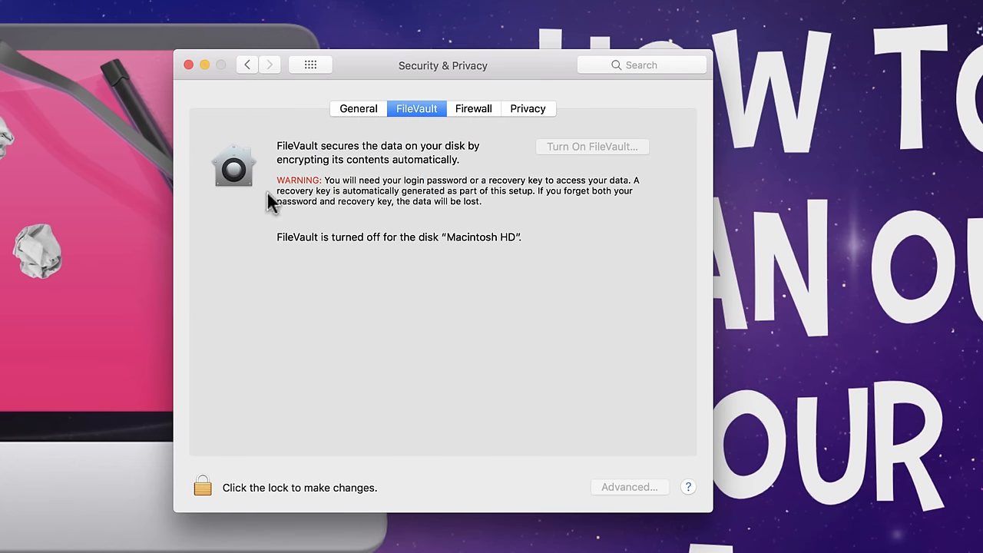
pyautogui.moveTo(204, 487)
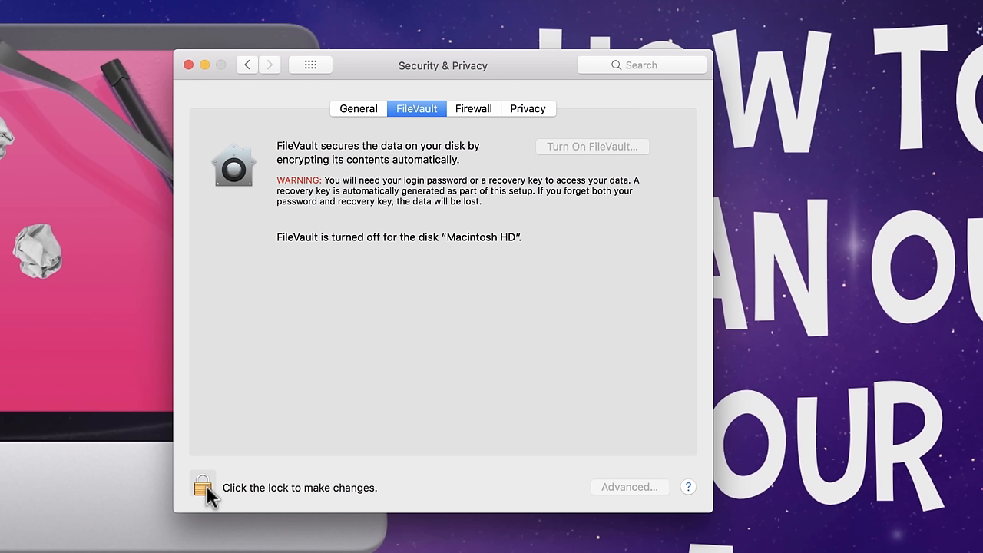
pyautogui.moveTo(497, 137)
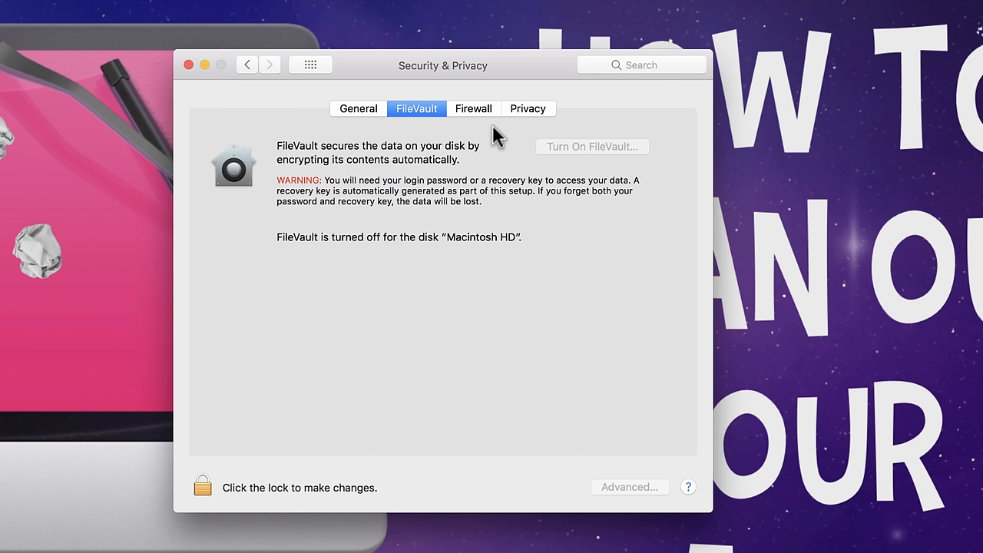
pyautogui.moveTo(668, 183)
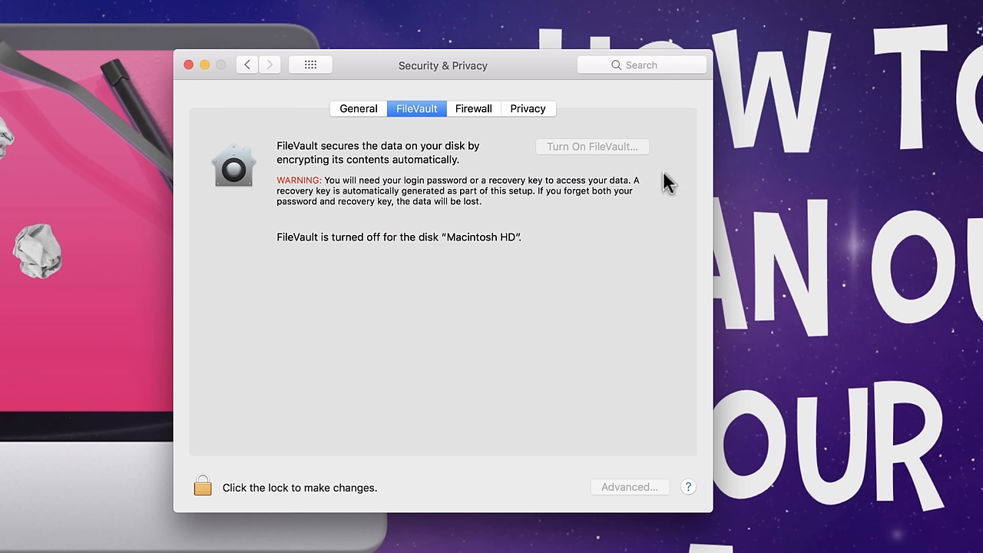
pyautogui.moveTo(582, 151)
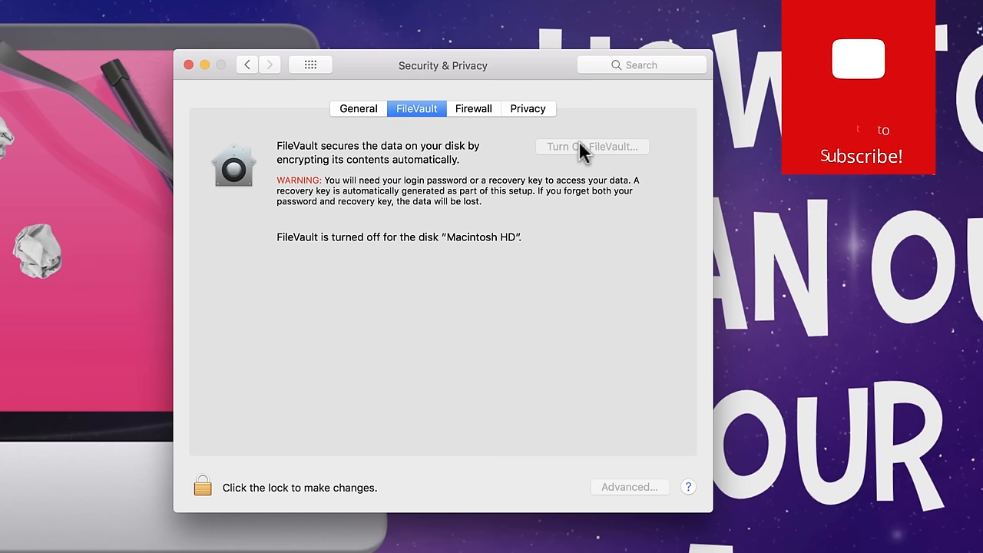
# Close System Preferences and open About This Mac showing macOS 10.13.4 on a 27-inch iMac
pyautogui.click(188, 65)
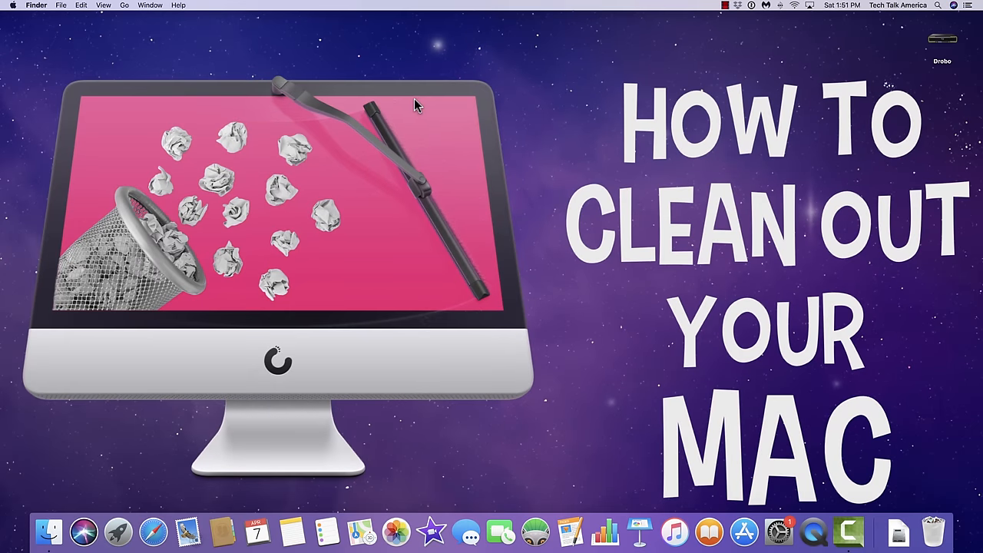
pyautogui.click(12, 6)
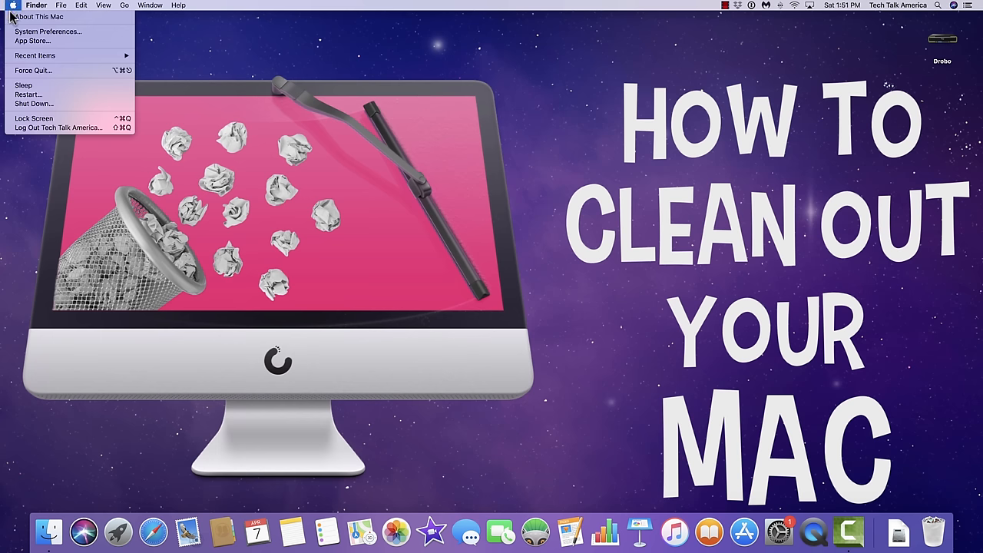
pyautogui.moveTo(39, 16)
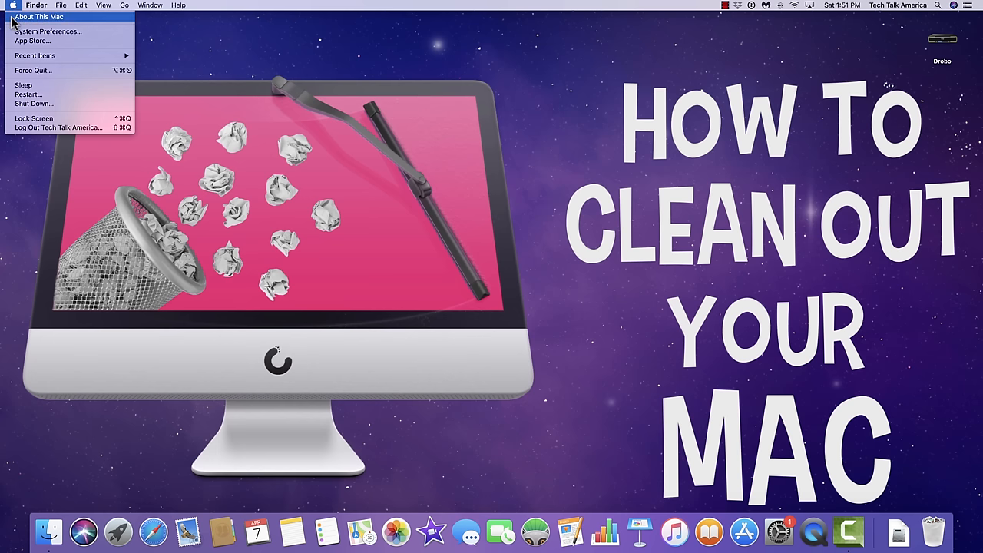
pyautogui.click(40, 16)
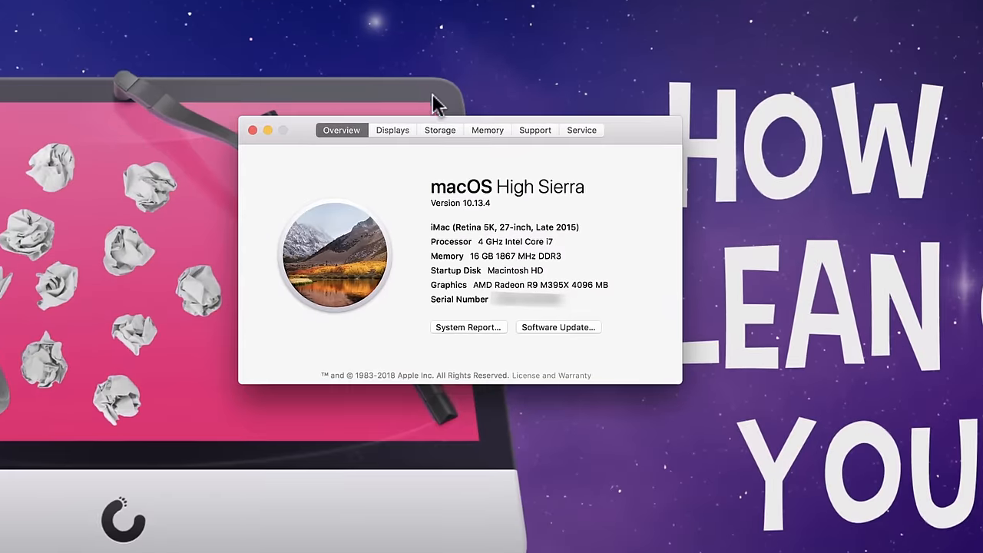
pyautogui.moveTo(441, 138)
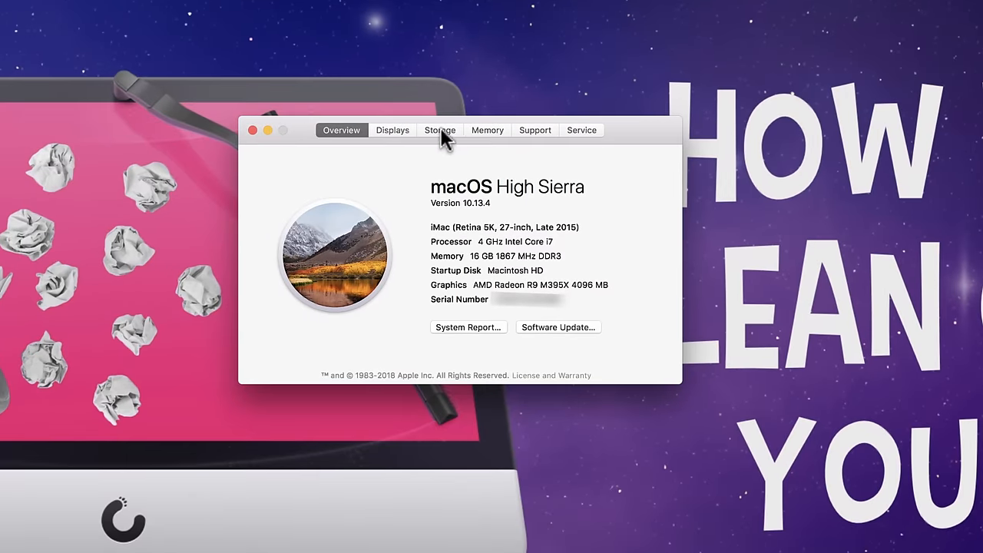
# Show the Storage tab: Macintosh HD 2.13 TB free of 3.11 TB, Drobo 14.6 TB free
pyautogui.click(439, 129)
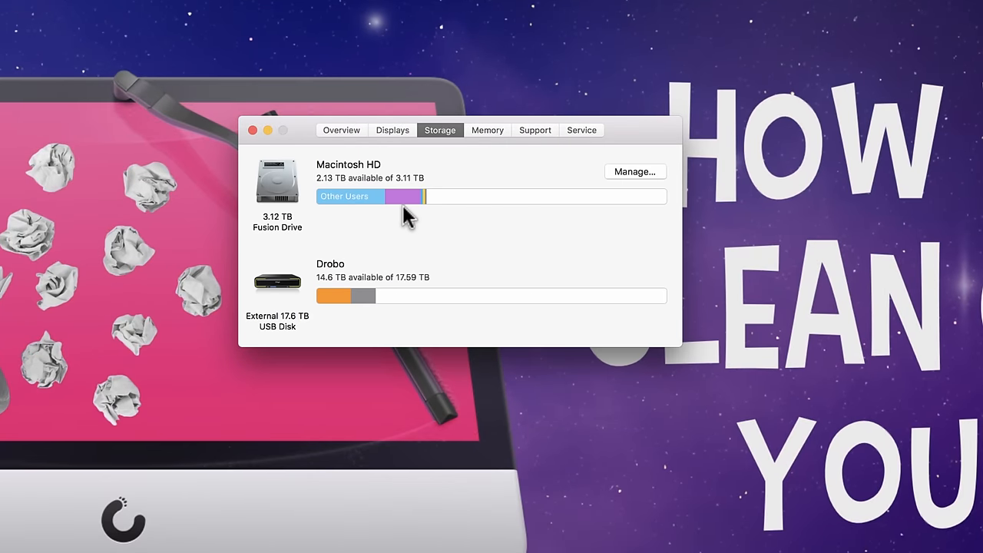
pyautogui.moveTo(361, 230)
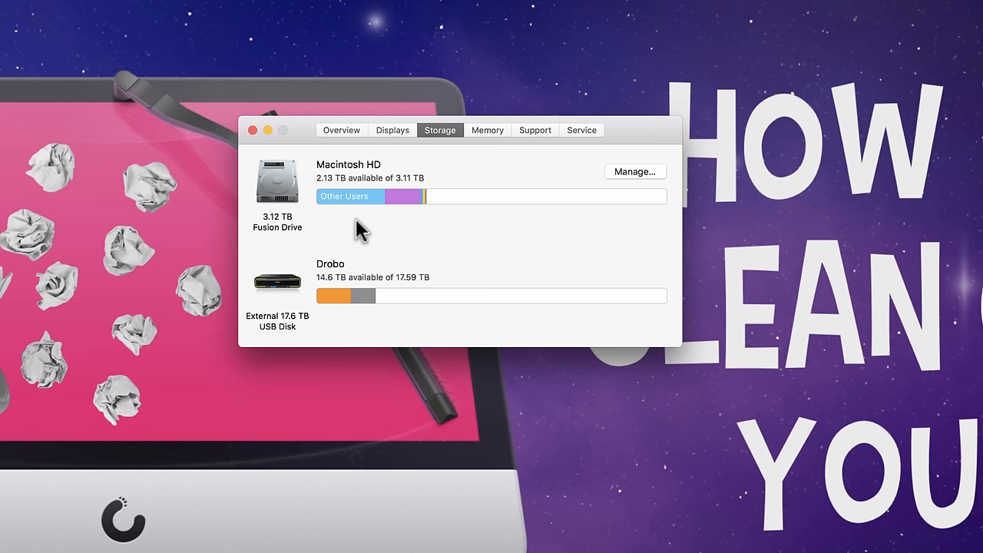
pyautogui.moveTo(405, 201)
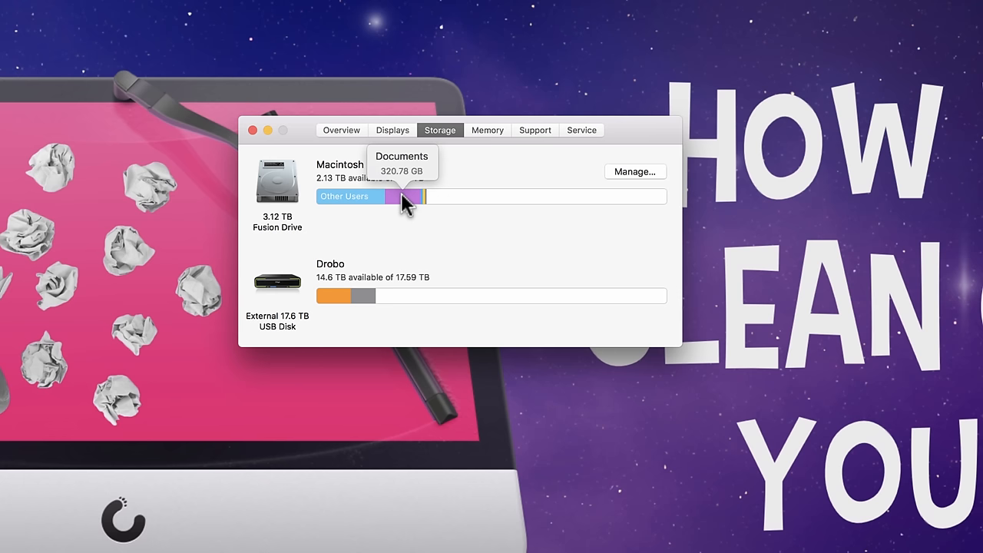
pyautogui.moveTo(418, 205)
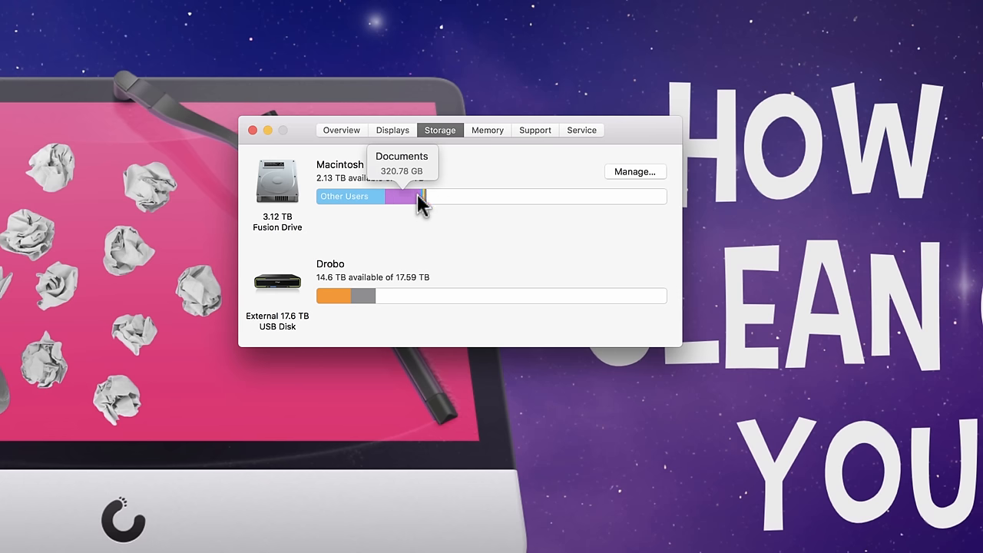
pyautogui.moveTo(430, 203)
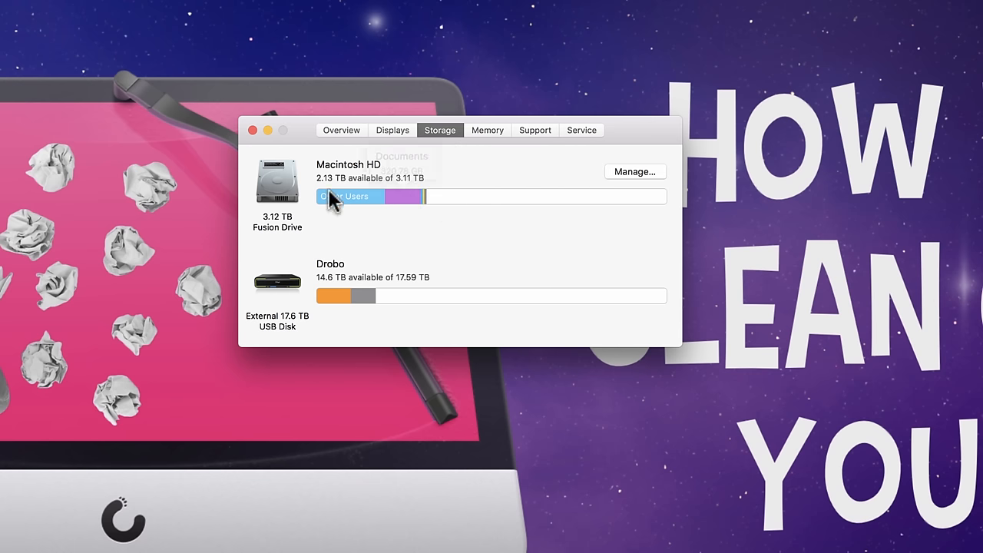
pyautogui.moveTo(468, 223)
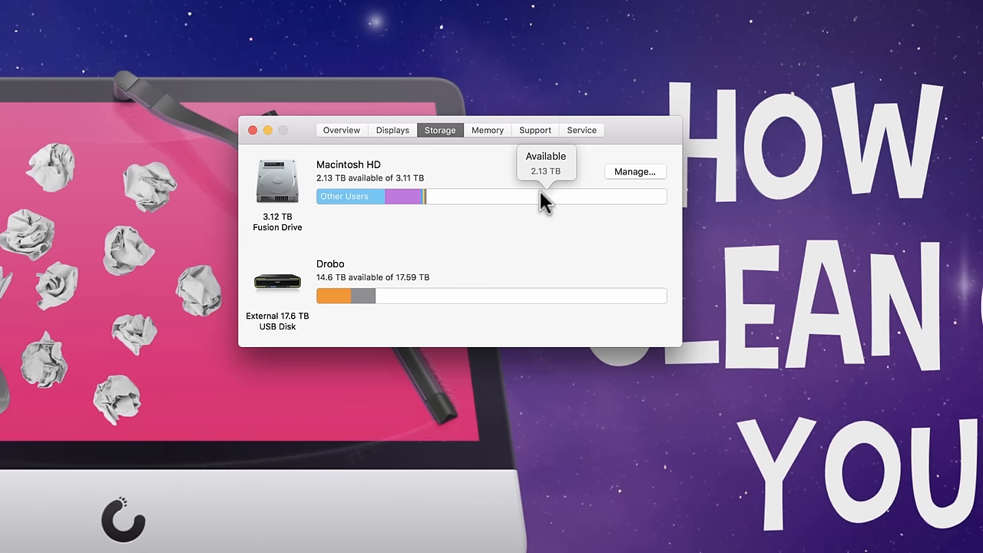
pyautogui.moveTo(401, 185)
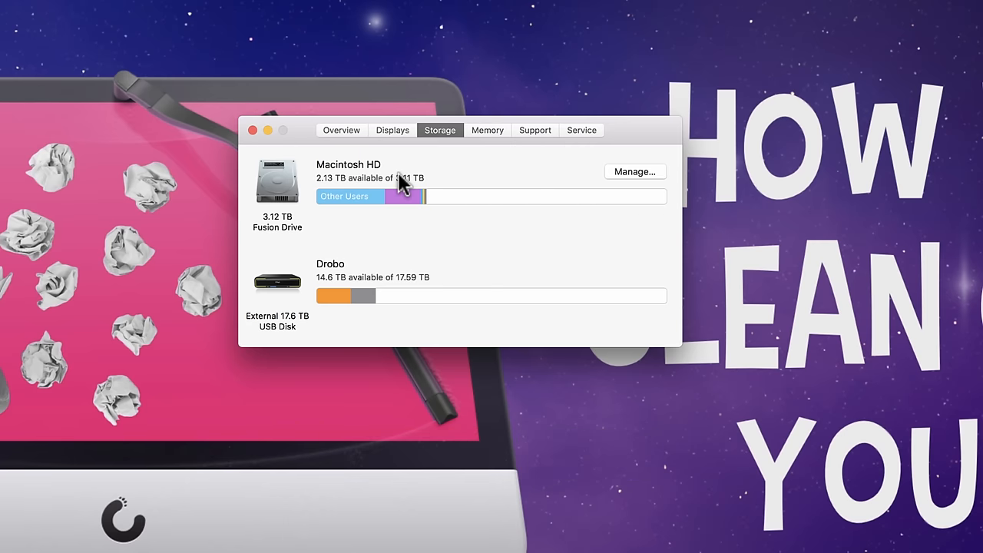
pyautogui.moveTo(350, 196)
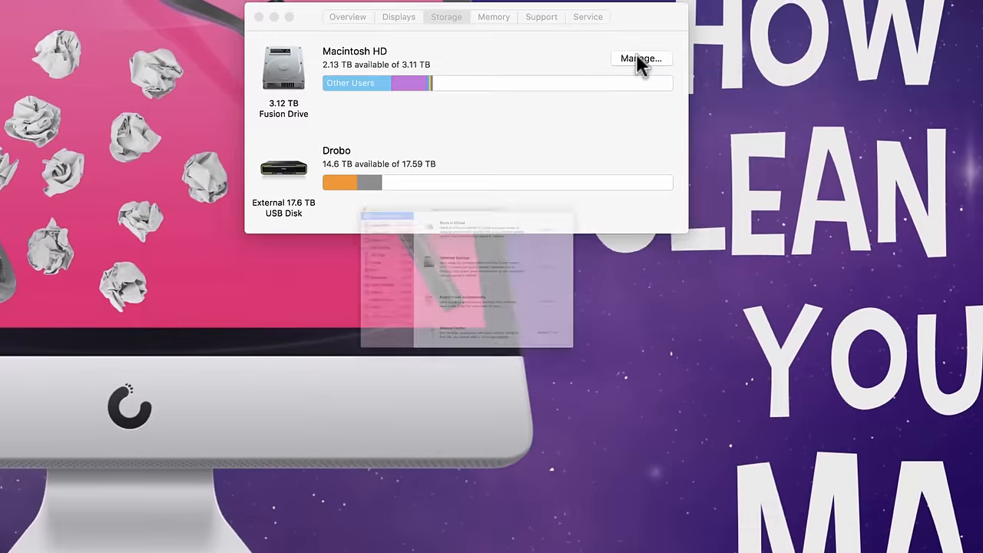
# Open Manage… for Macintosh HD and list large Documents files, led by a 3.75 GB movie
pyautogui.click(640, 58)
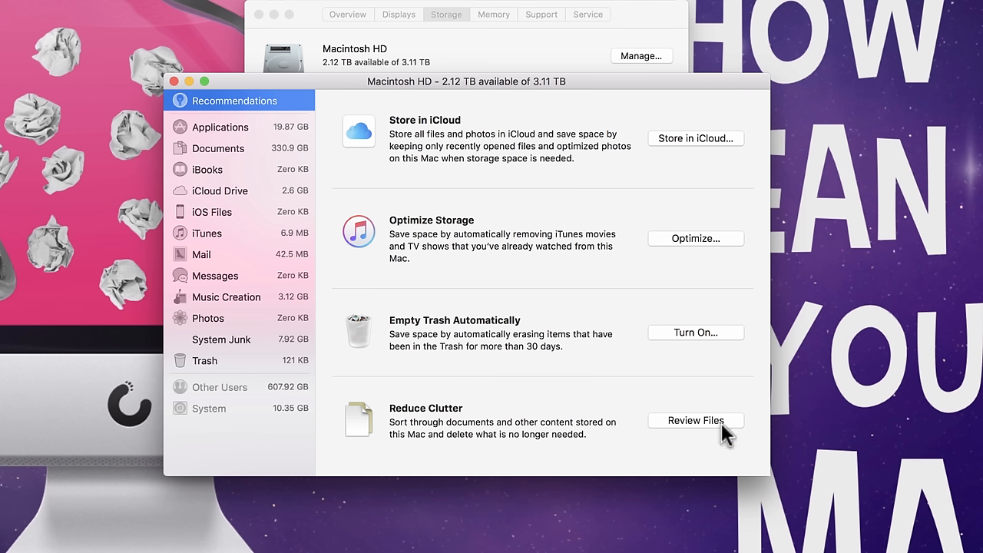
pyautogui.click(695, 420)
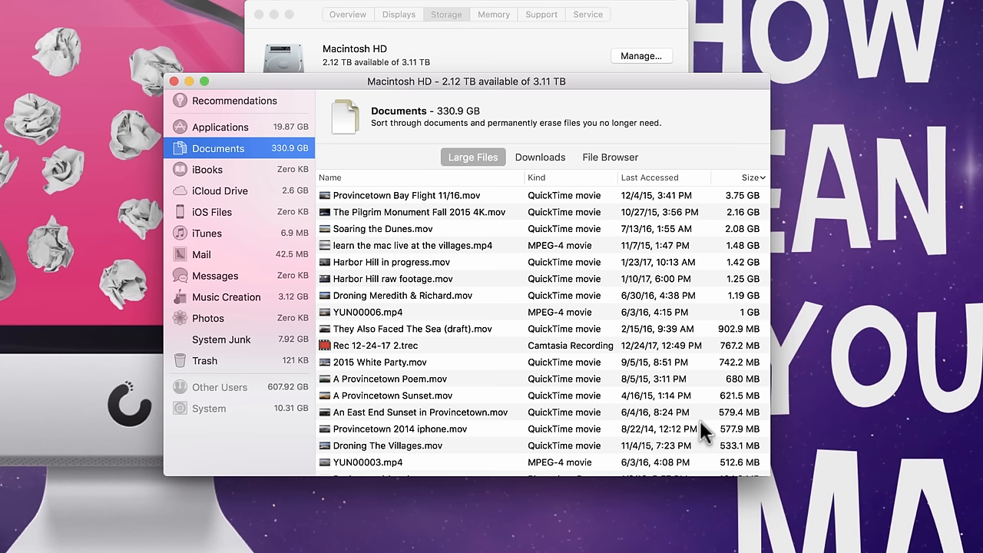
pyautogui.moveTo(431, 176)
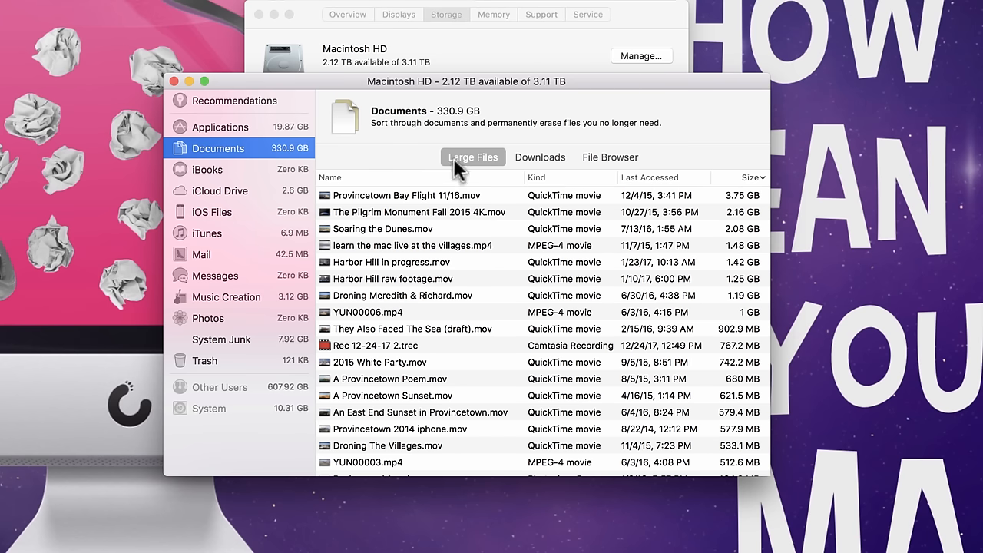
pyautogui.moveTo(614, 161)
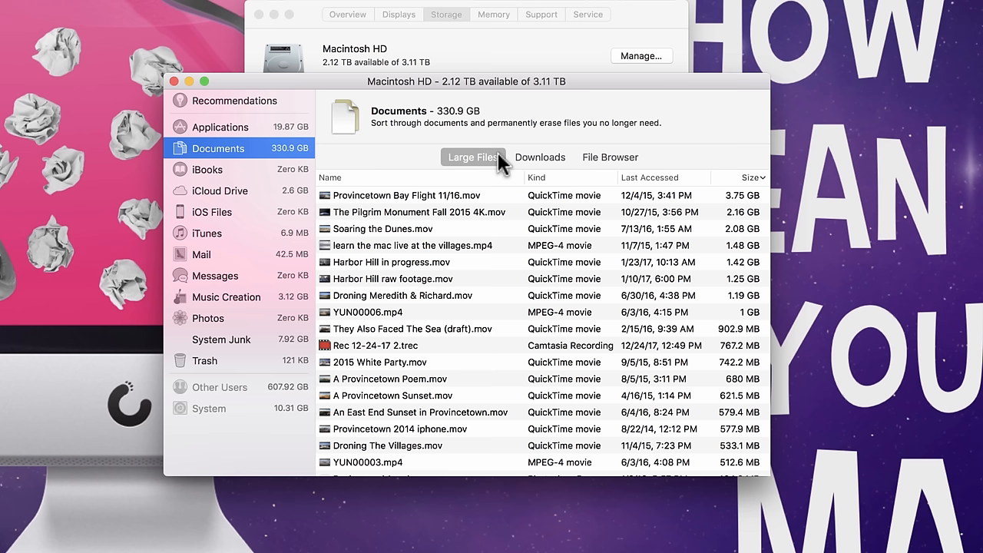
pyautogui.moveTo(735, 185)
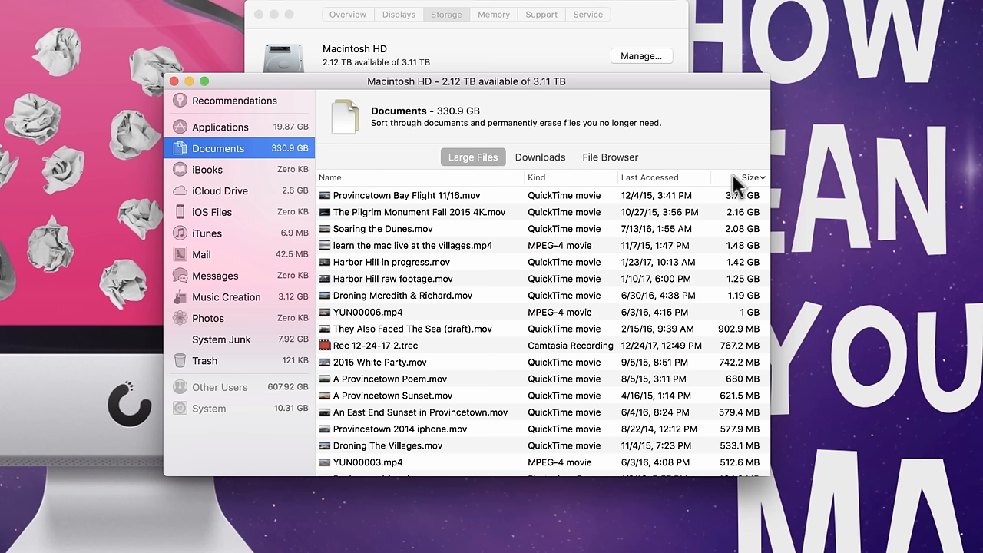
pyautogui.moveTo(761, 188)
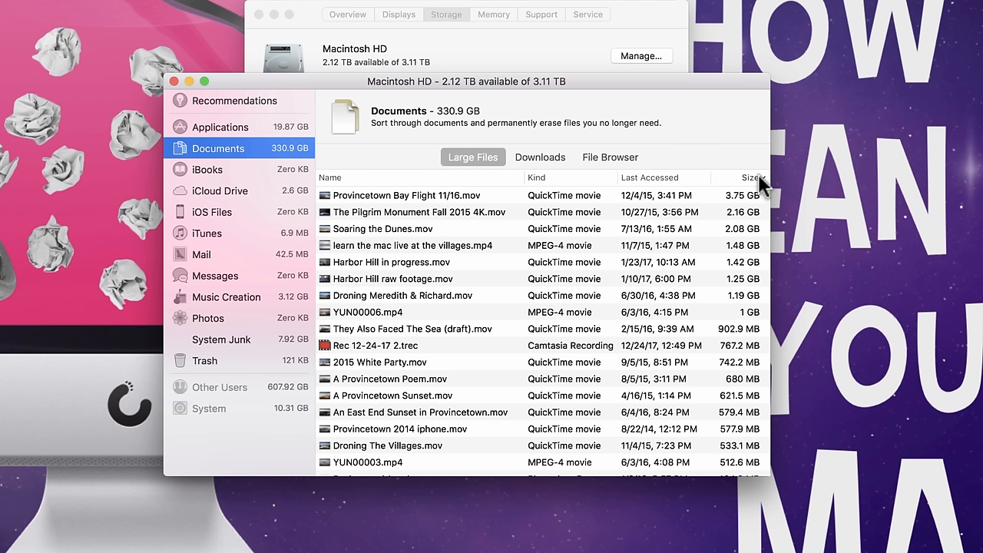
pyautogui.moveTo(480, 208)
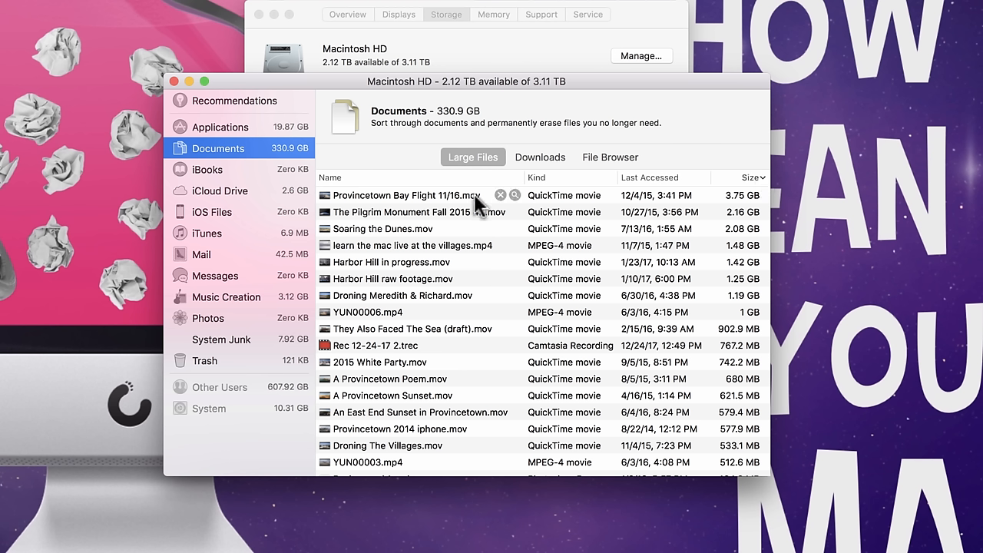
pyautogui.moveTo(505, 202)
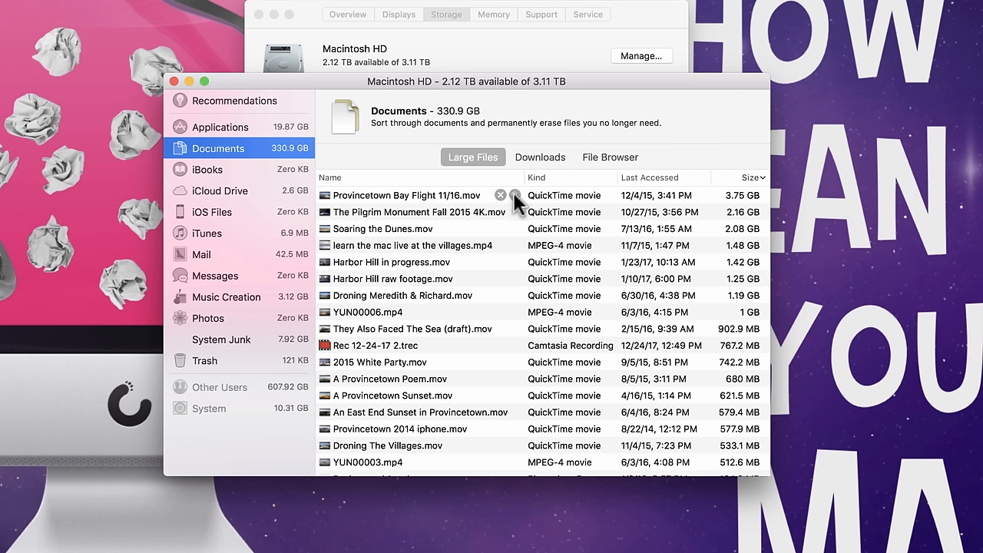
# Browse the Downloads and File Browser views of Documents, then return to Large Files
pyautogui.click(540, 156)
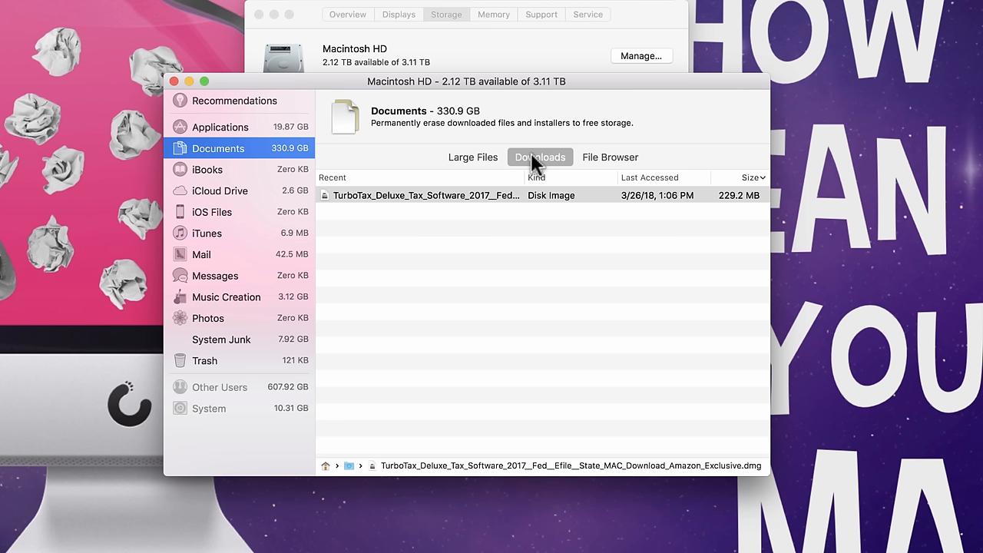
pyautogui.moveTo(556, 165)
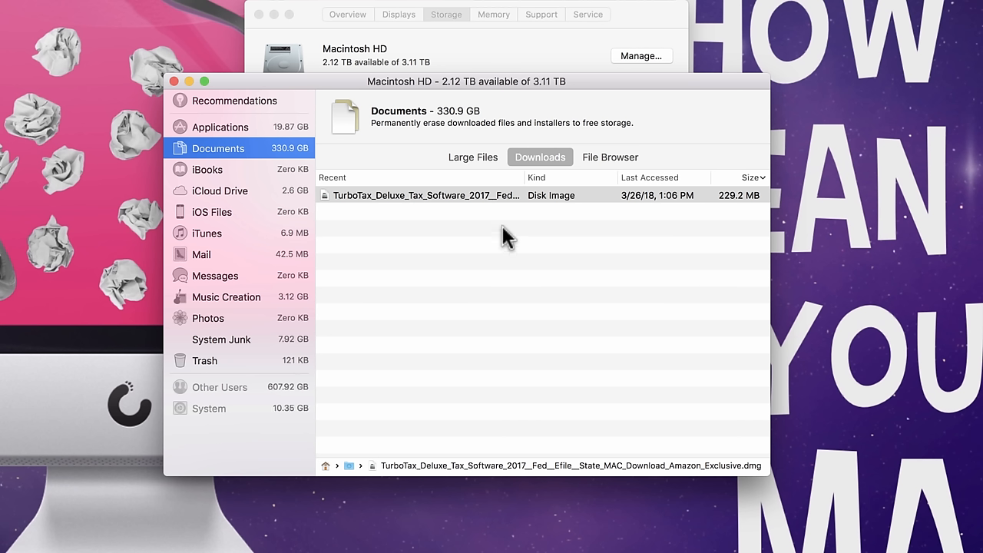
pyautogui.moveTo(453, 198)
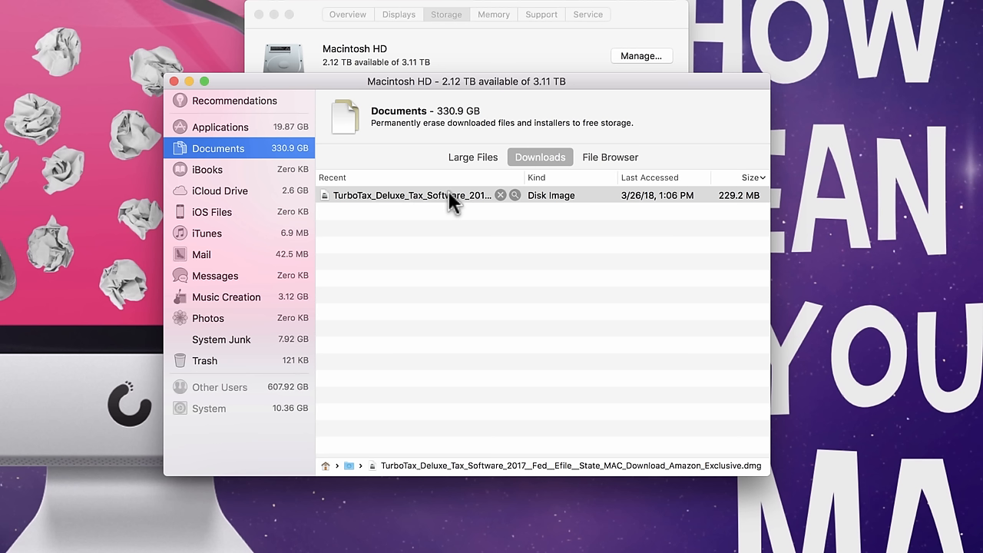
pyautogui.moveTo(496, 207)
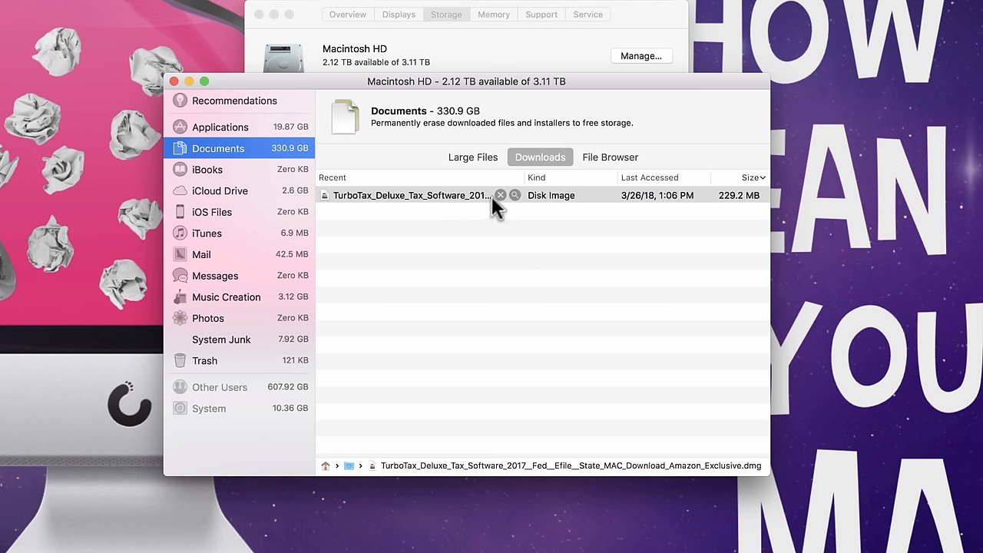
pyautogui.moveTo(610, 157)
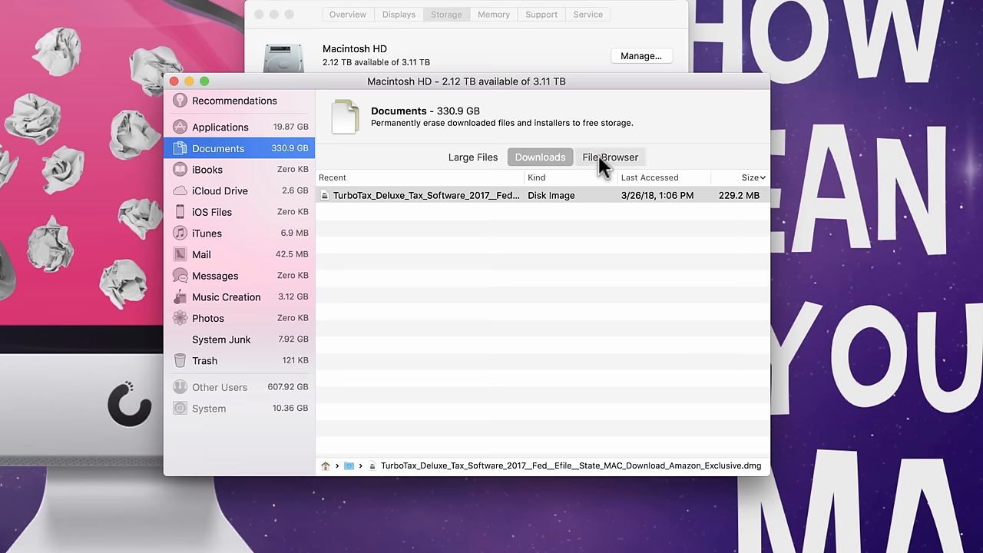
pyautogui.click(610, 156)
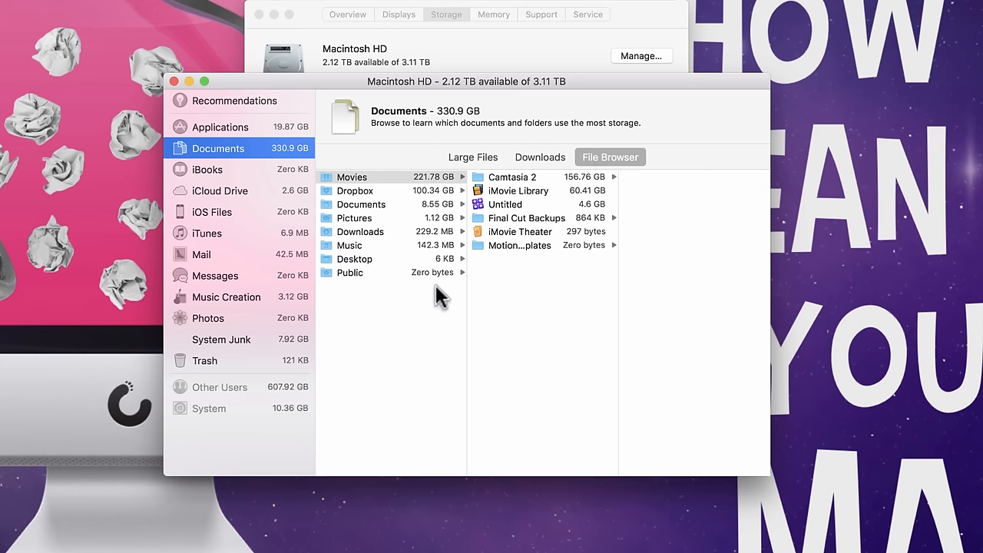
pyautogui.click(473, 157)
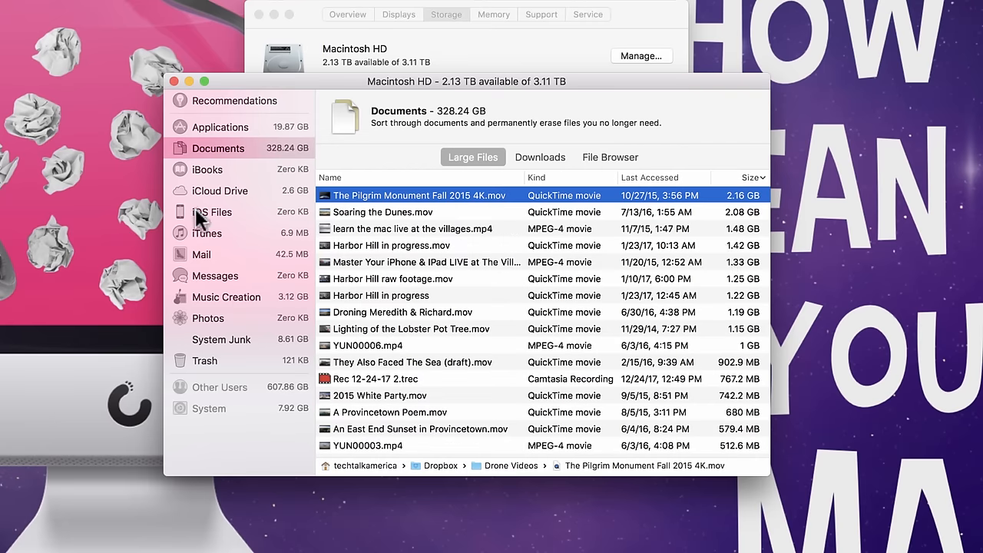
# Check the empty iOS Files category, then the 6.9 MB iTunes category
pyautogui.click(211, 211)
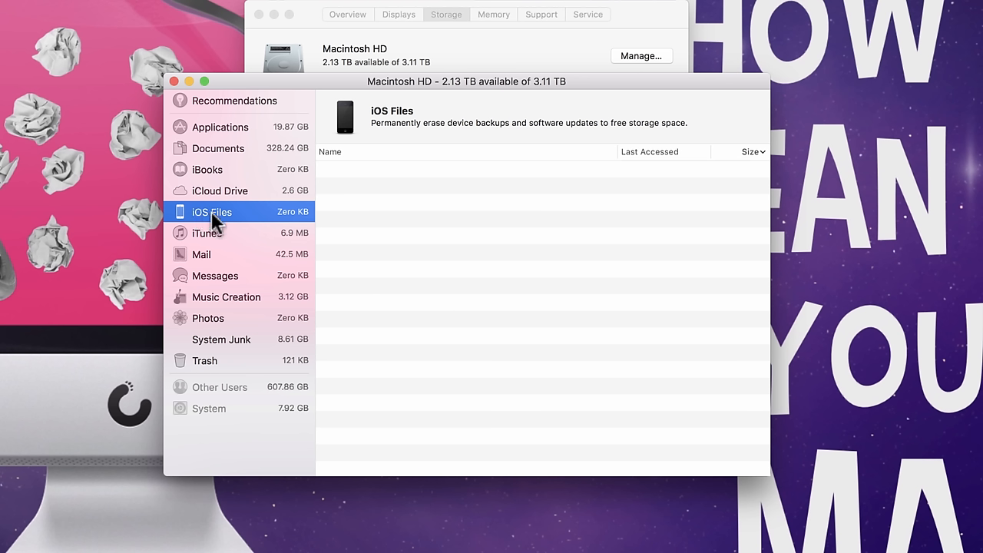
pyautogui.moveTo(540, 353)
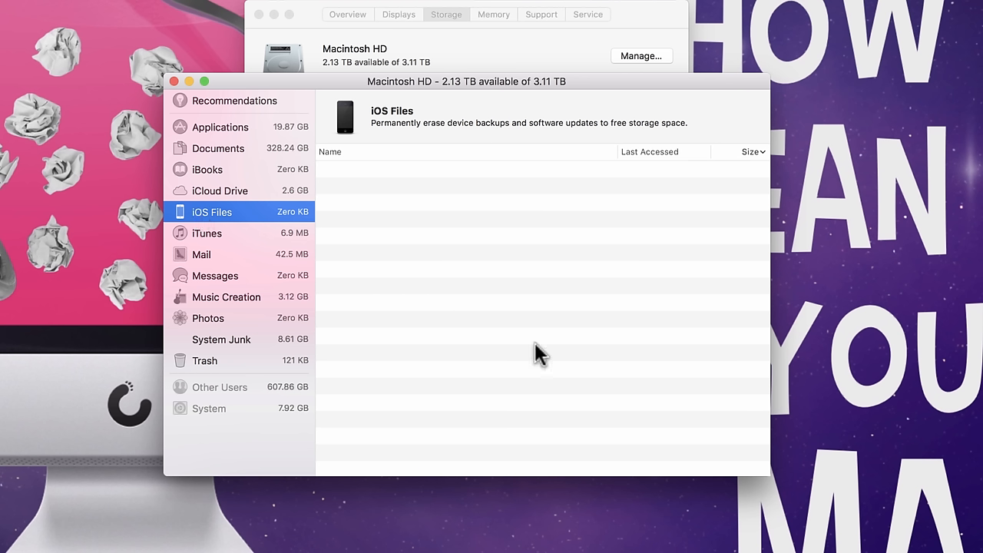
pyautogui.moveTo(599, 328)
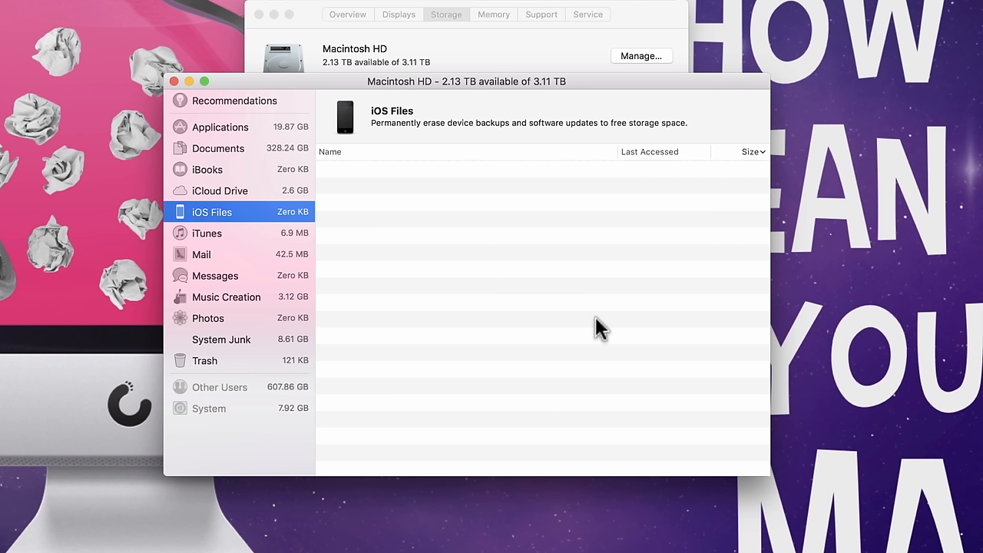
pyautogui.moveTo(533, 201)
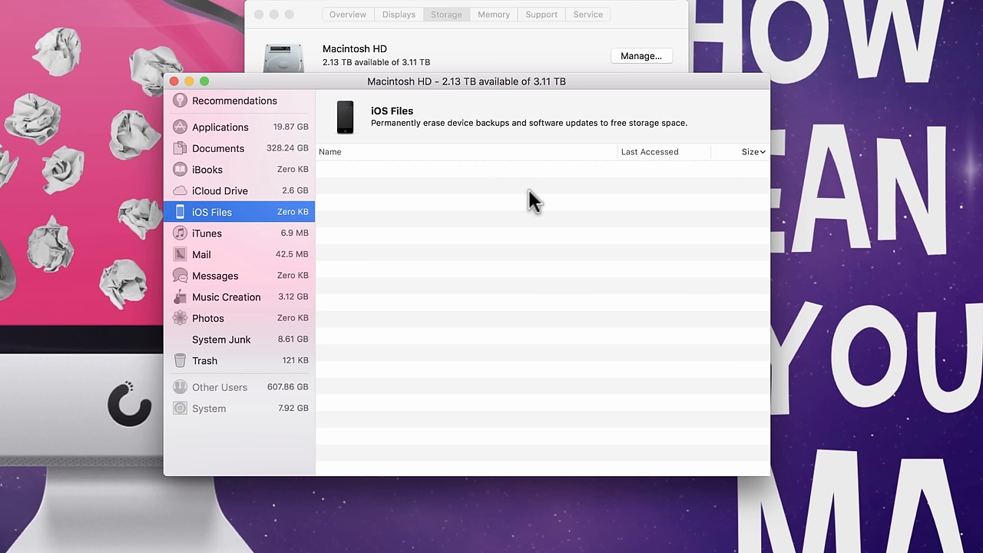
pyautogui.moveTo(541, 253)
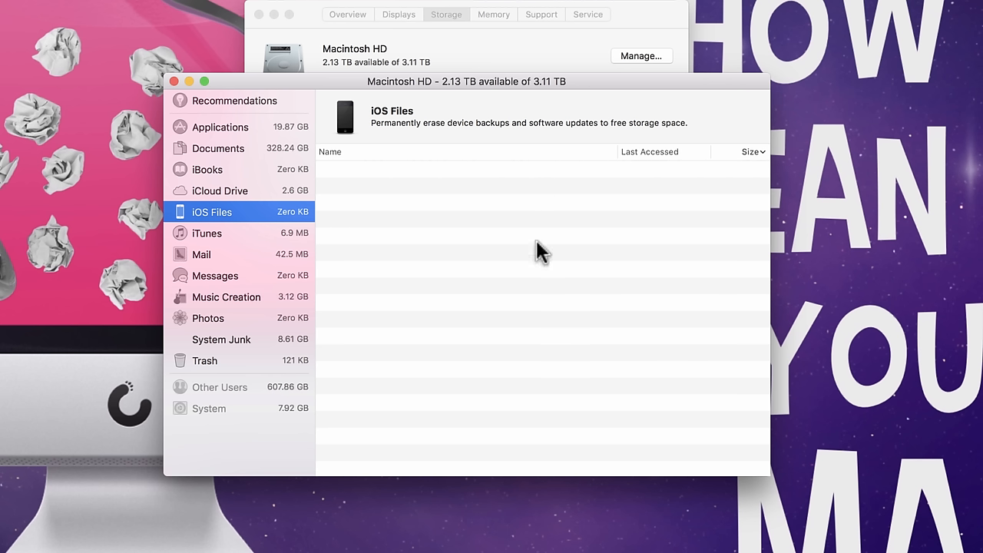
pyautogui.moveTo(554, 255)
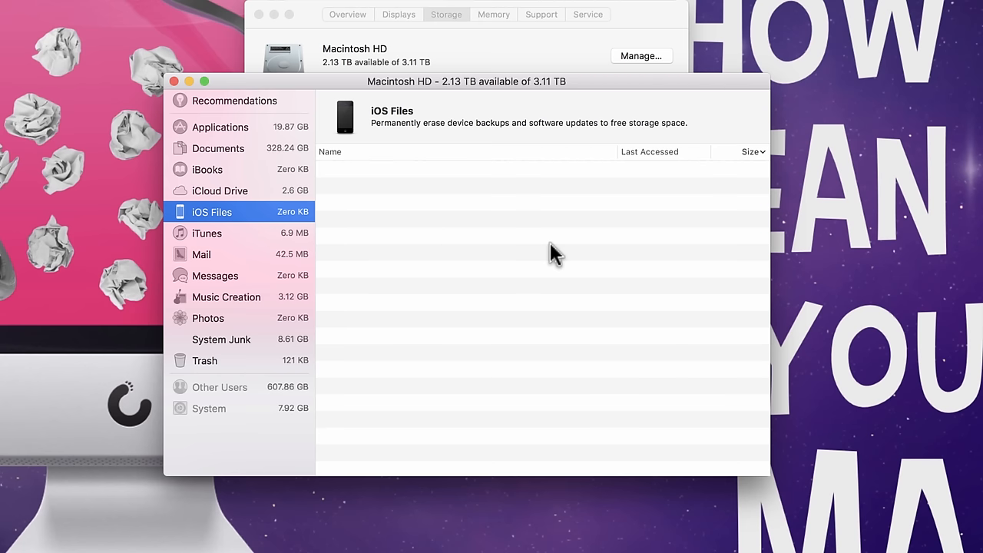
pyautogui.click(207, 232)
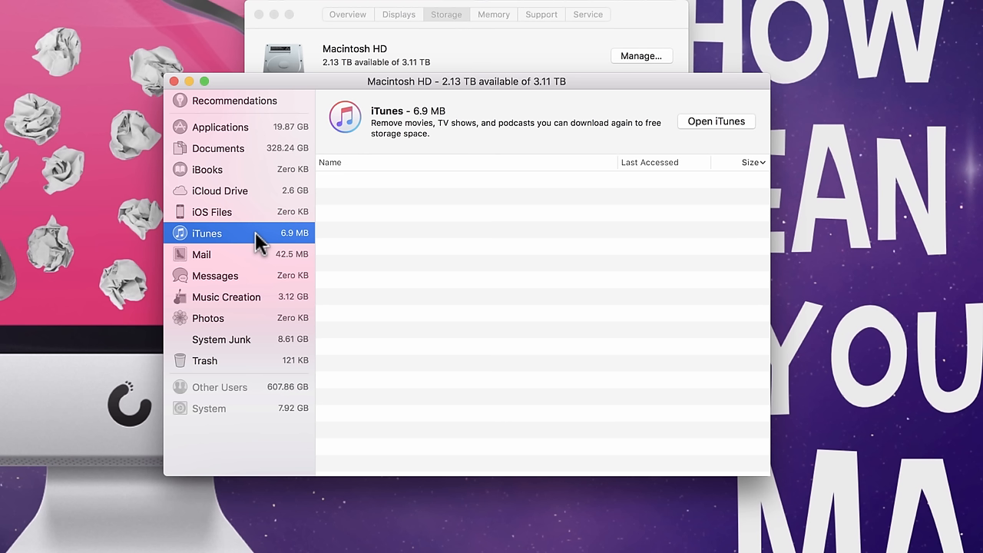
pyautogui.moveTo(246, 230)
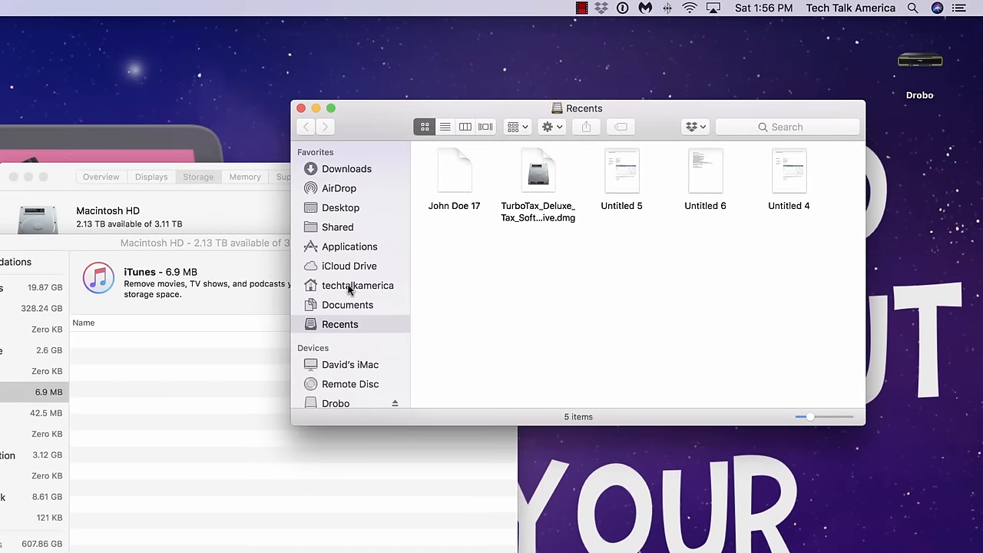
# Go from the home folder into Music and then its iTunes folder
pyautogui.click(357, 284)
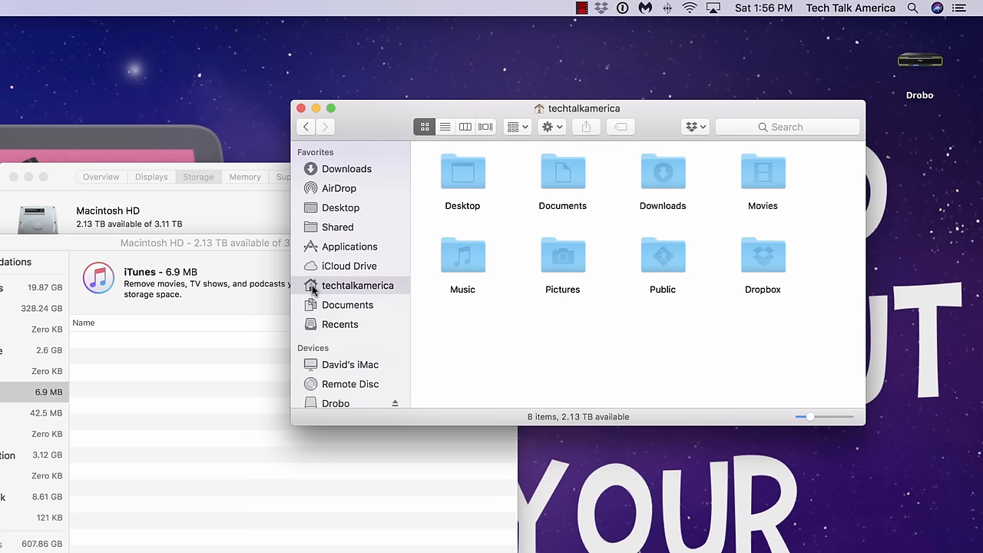
pyautogui.doubleClick(462, 256)
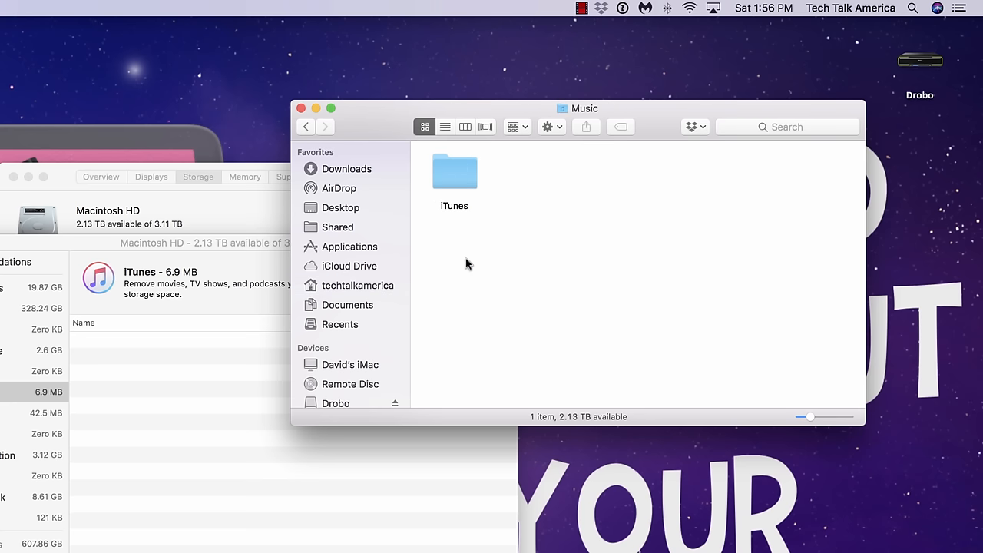
pyautogui.doubleClick(453, 171)
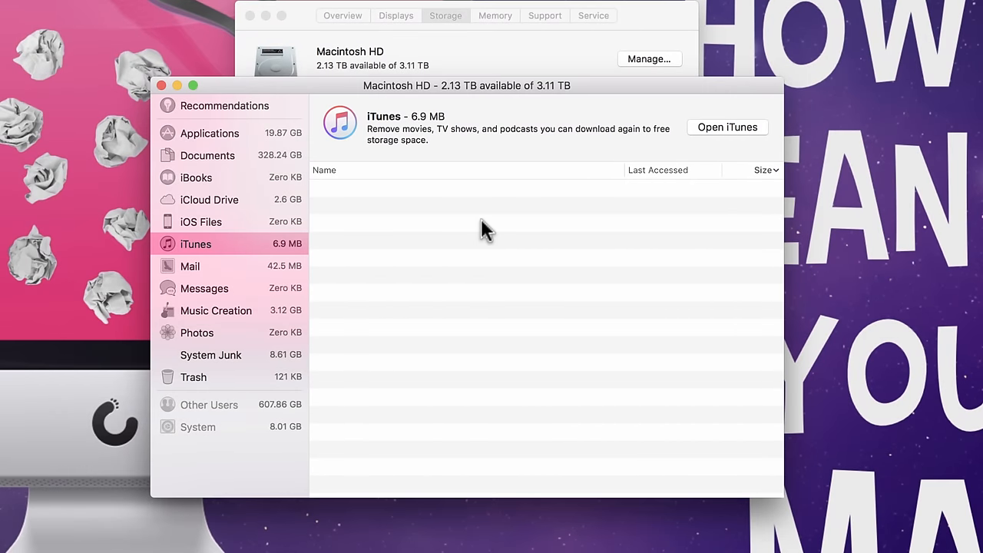
pyautogui.click(196, 243)
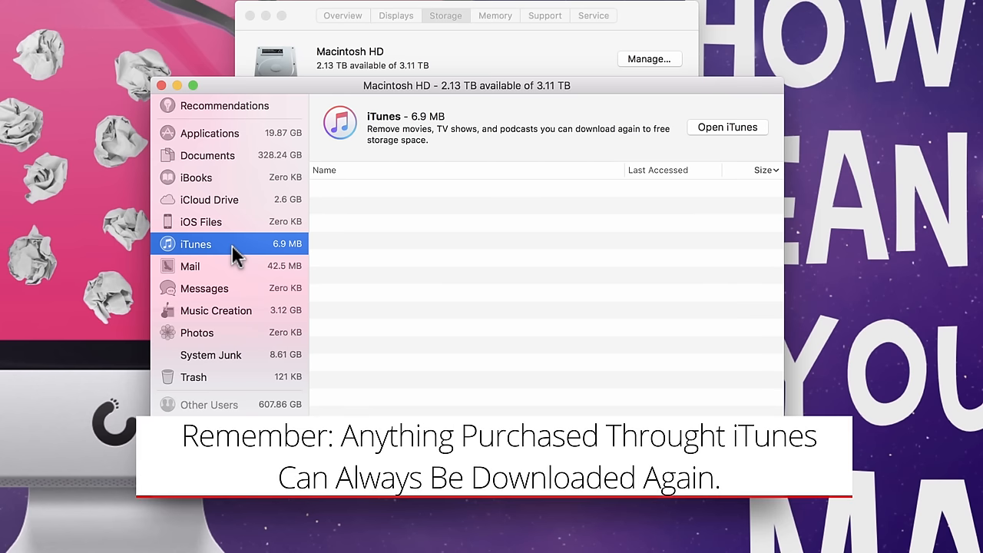
pyautogui.moveTo(218, 146)
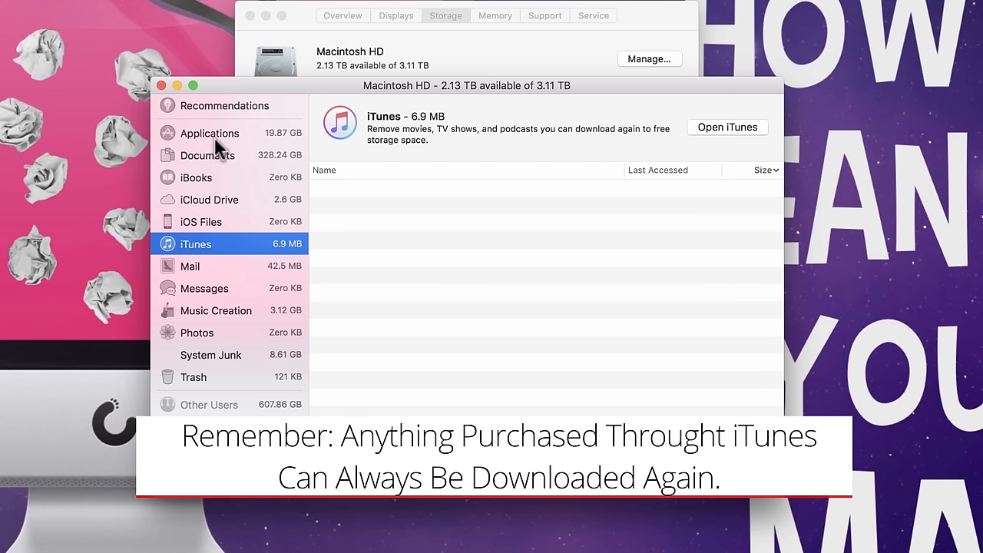
pyautogui.moveTo(265, 319)
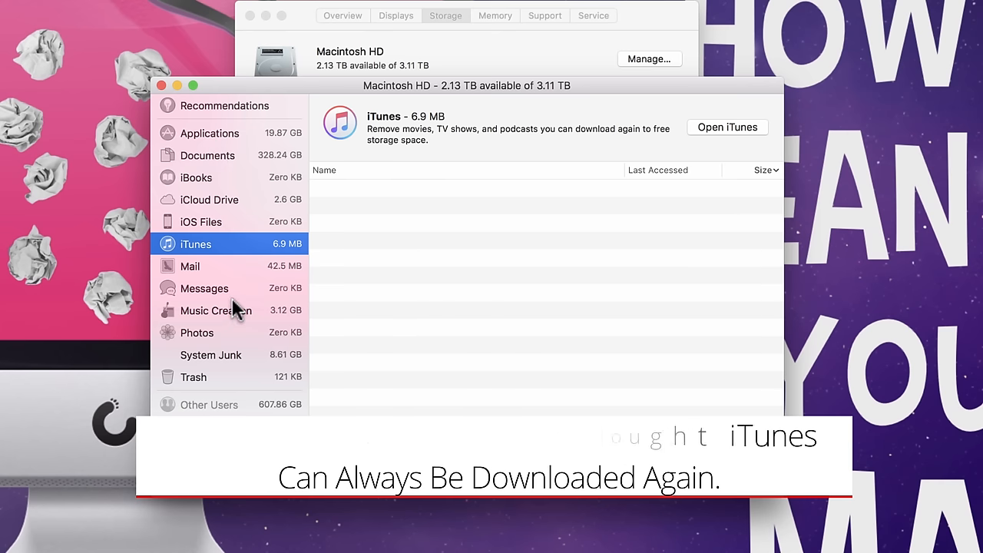
pyautogui.click(216, 310)
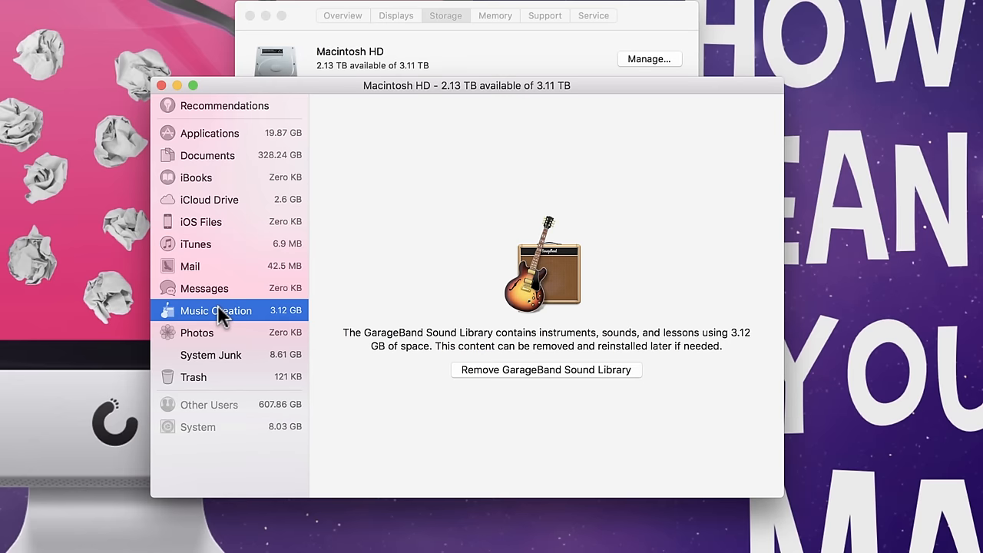
pyautogui.moveTo(414, 342)
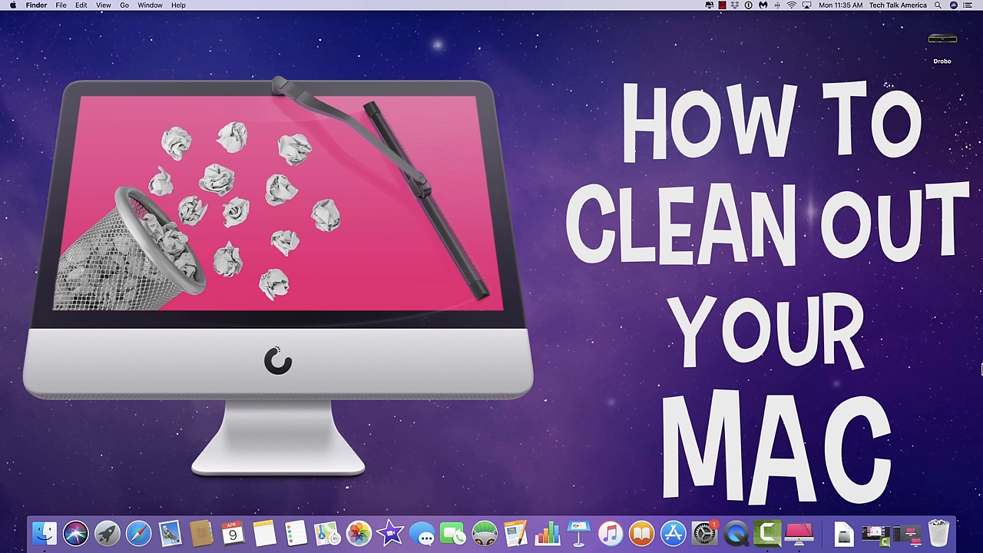
pyautogui.moveTo(906, 534)
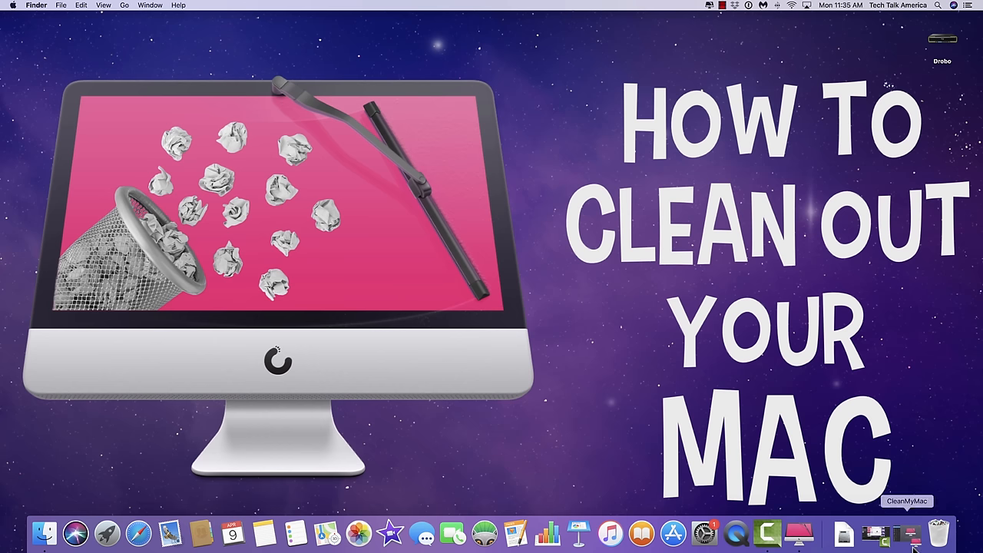
# Launch CleanMyMac 3 from the Dock to its welcome screen
pyautogui.click(913, 532)
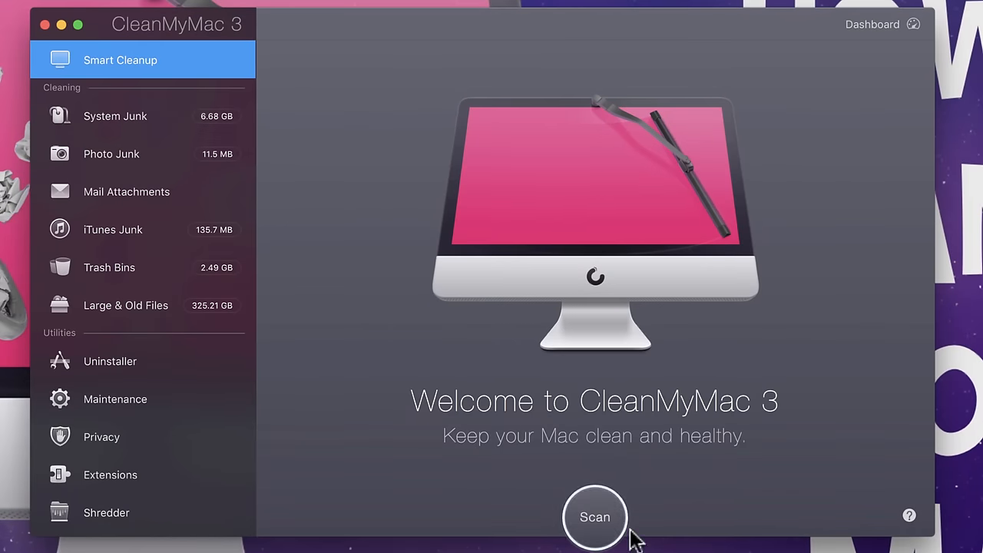
# Run the Smart Cleanup scan, finding 9.07 GB including 6.43 GB of system junk
pyautogui.click(594, 516)
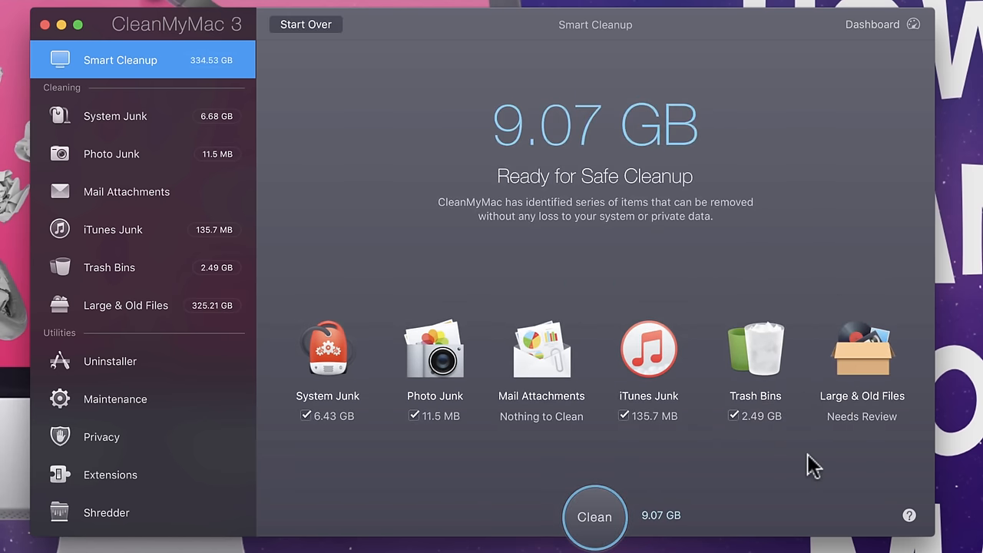
pyautogui.moveTo(286, 142)
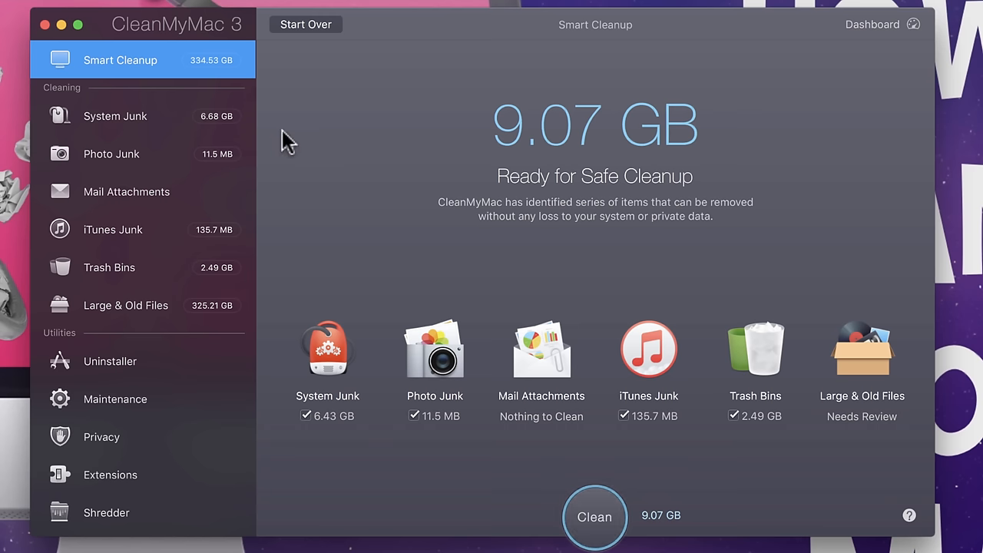
pyautogui.moveTo(515, 171)
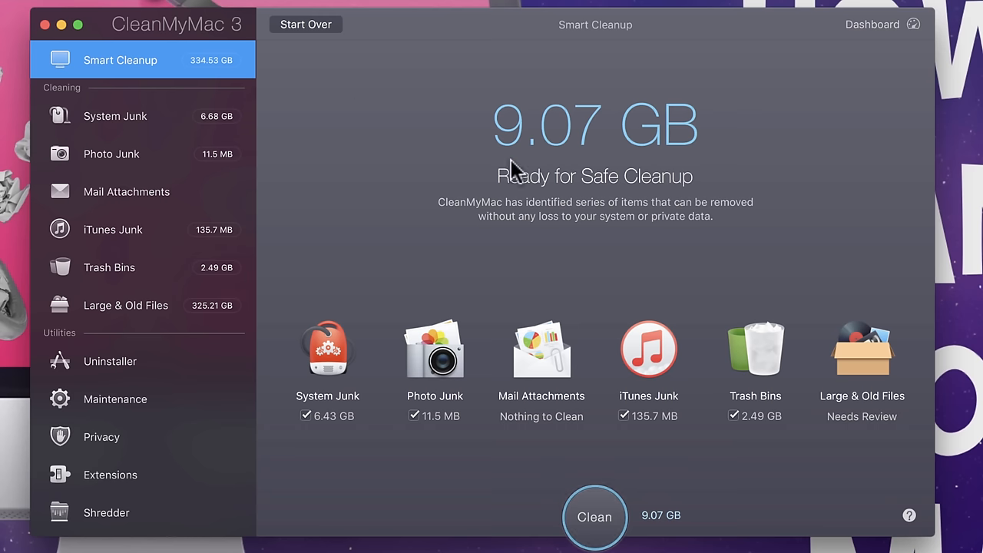
pyautogui.moveTo(660, 209)
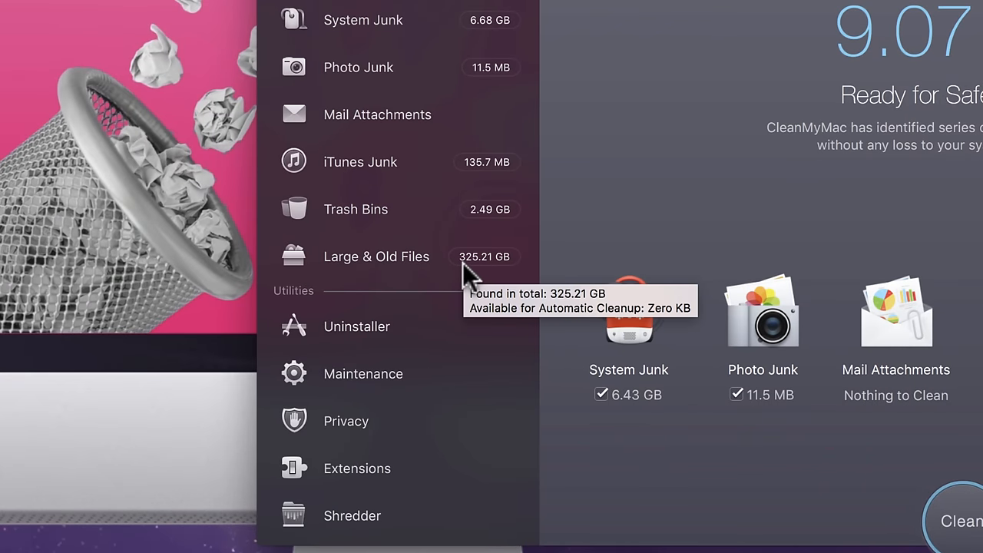
pyautogui.moveTo(479, 281)
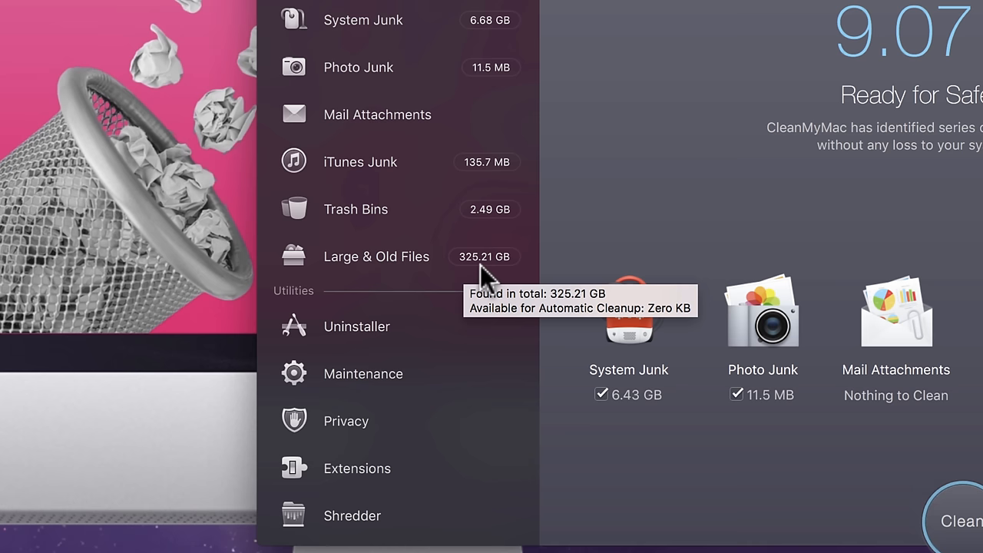
pyautogui.moveTo(749, 253)
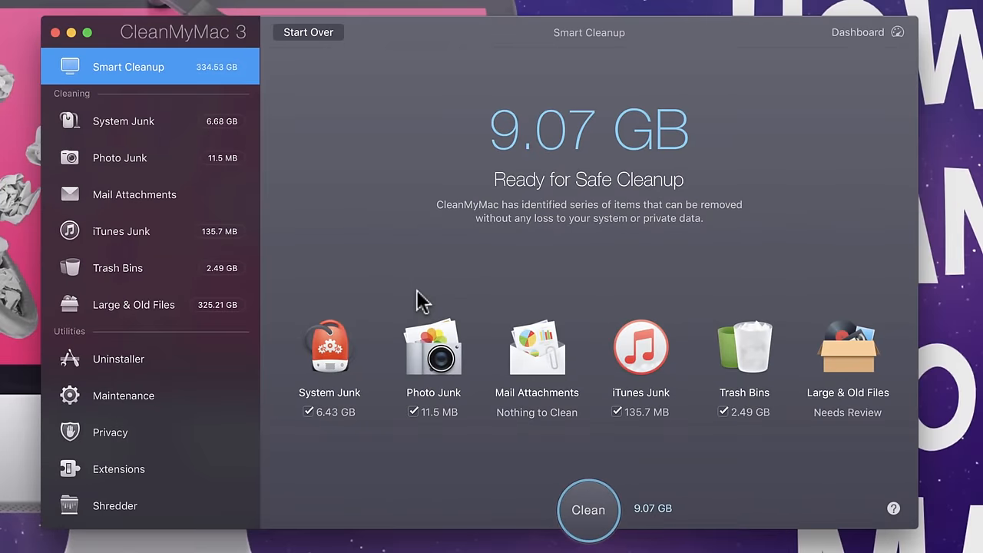
pyautogui.click(123, 121)
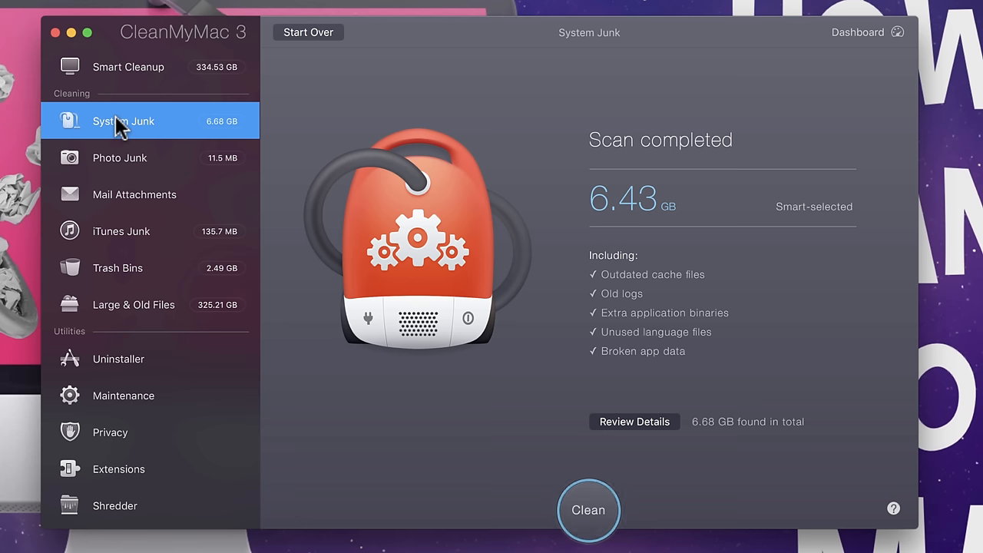
pyautogui.moveTo(191, 186)
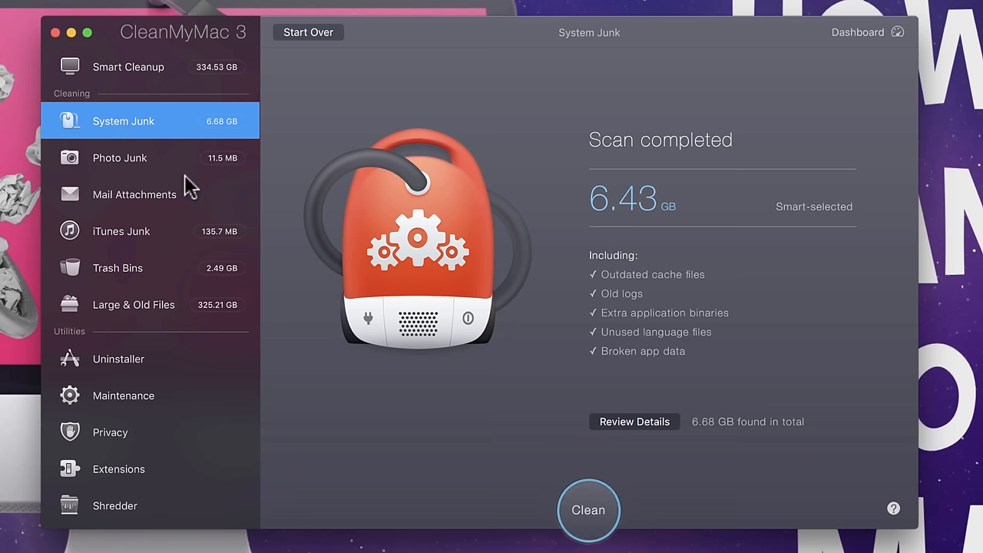
# Review Photo Junk, Mail Attachments, iTunes Junk, Trash Bins, then Large & Old Files (325.21 GB)
pyautogui.click(120, 157)
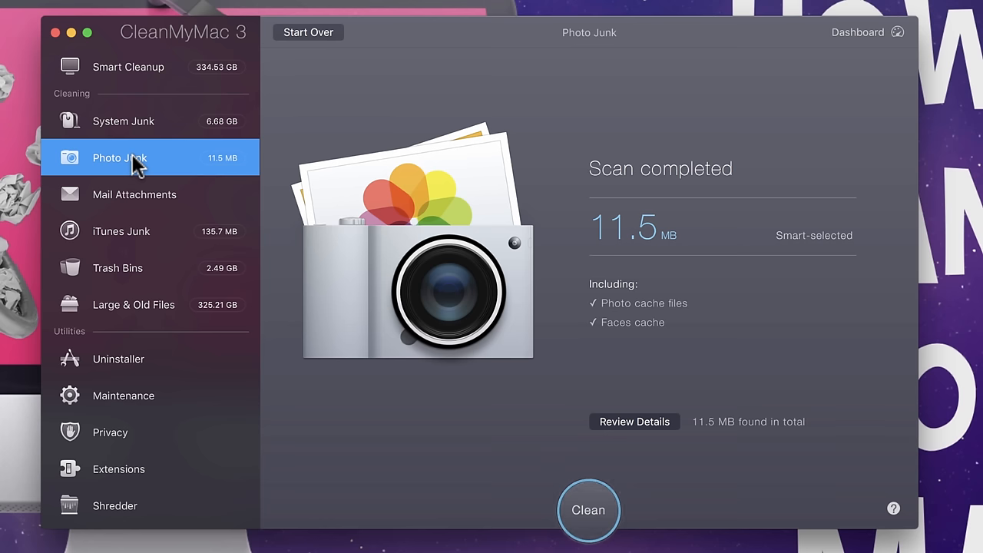
pyautogui.click(135, 195)
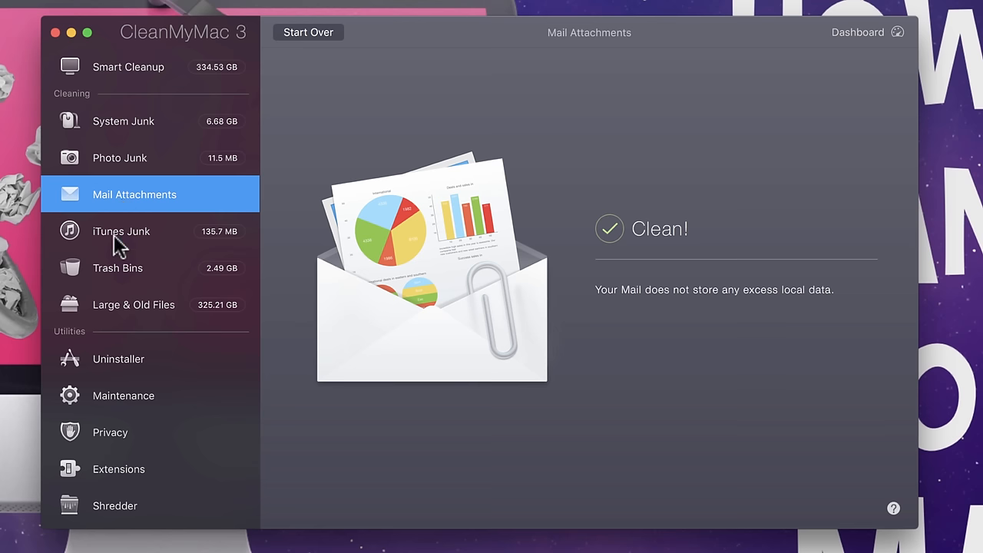
pyautogui.click(121, 231)
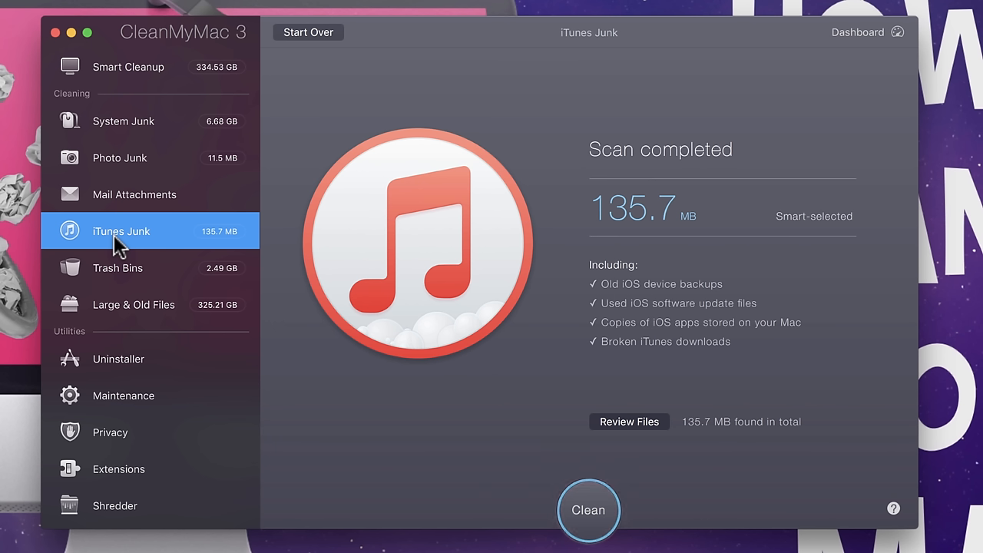
pyautogui.moveTo(338, 234)
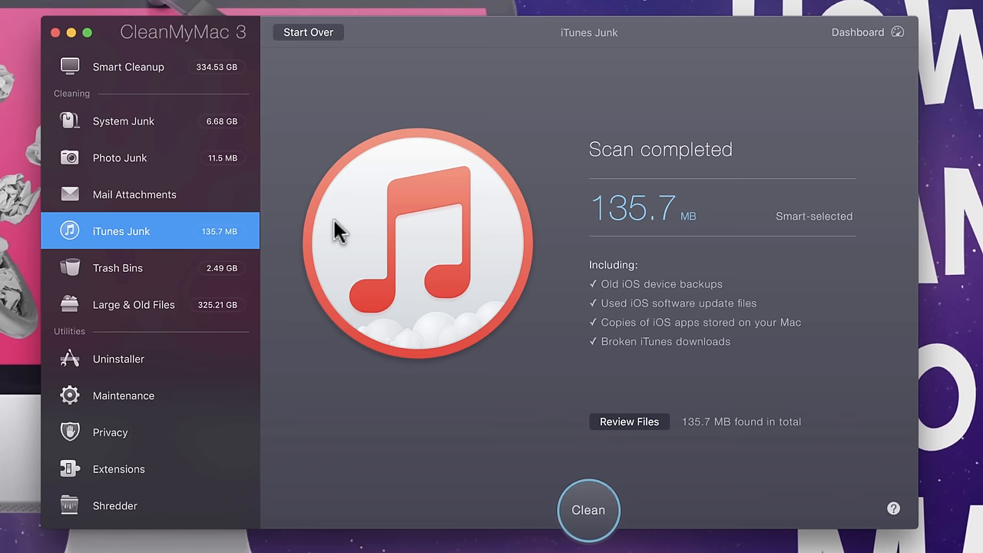
pyautogui.moveTo(695, 268)
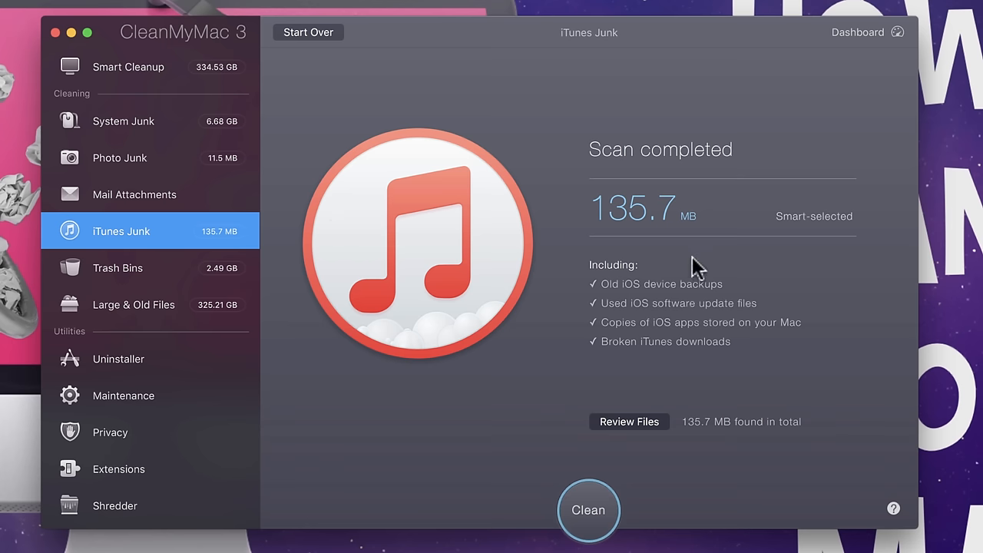
pyautogui.moveTo(577, 521)
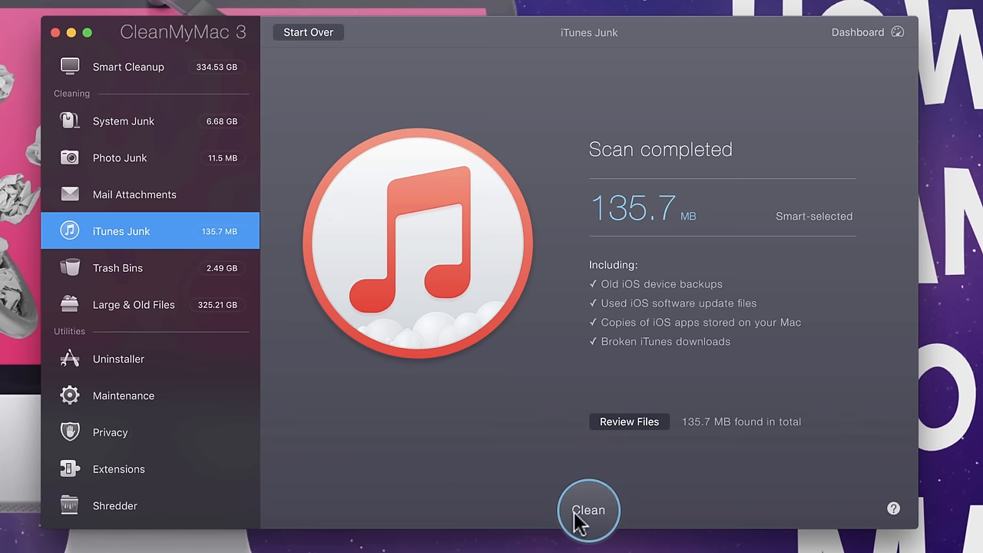
pyautogui.moveTo(114, 272)
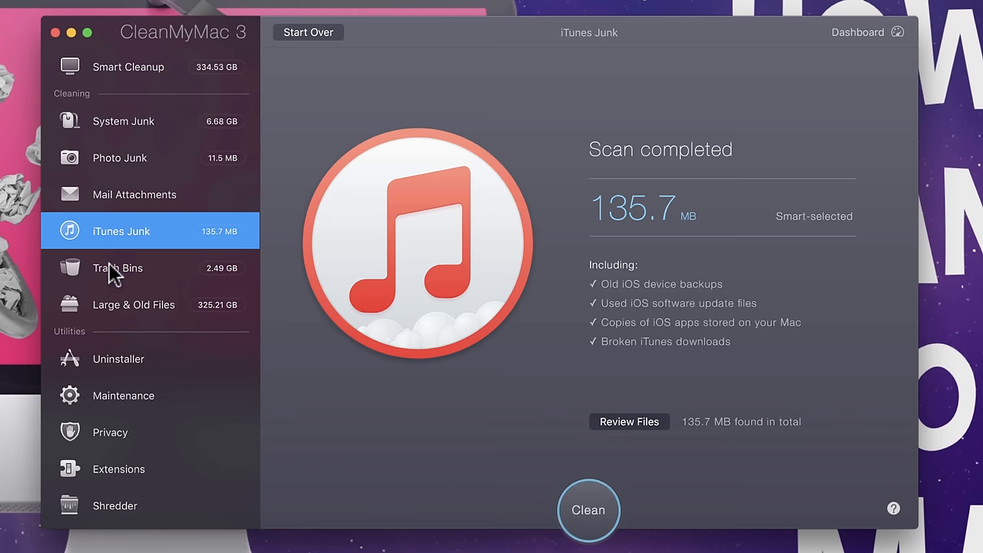
pyautogui.click(117, 268)
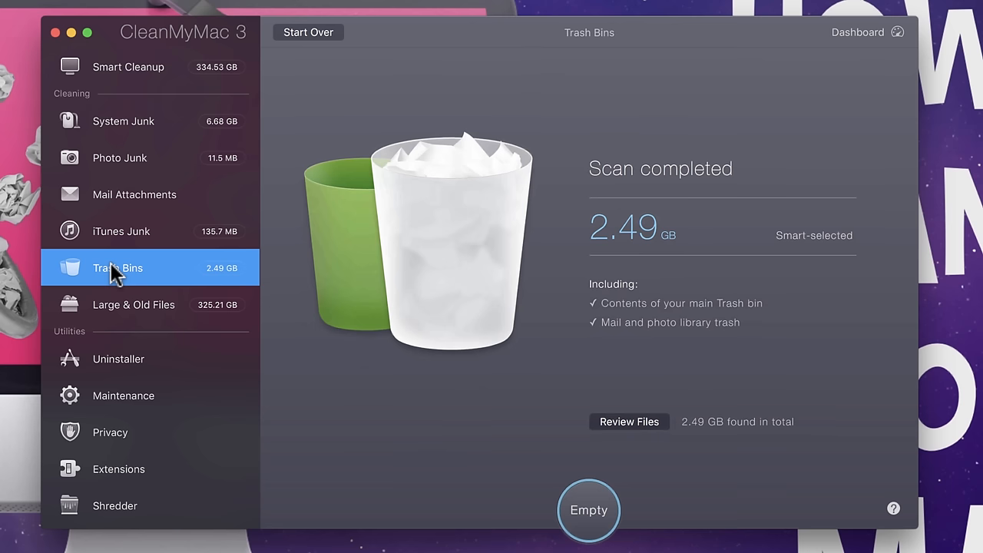
pyautogui.moveTo(91, 319)
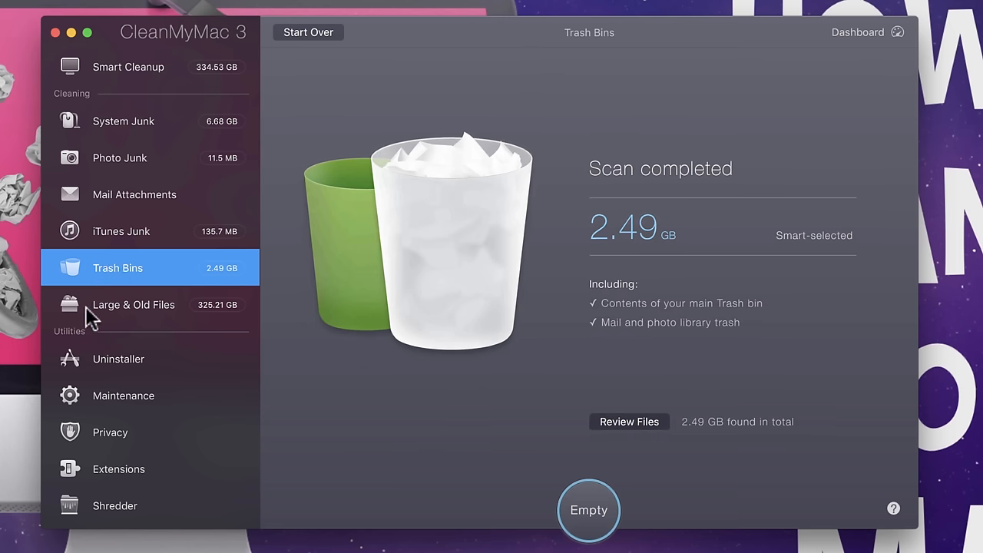
pyautogui.click(133, 304)
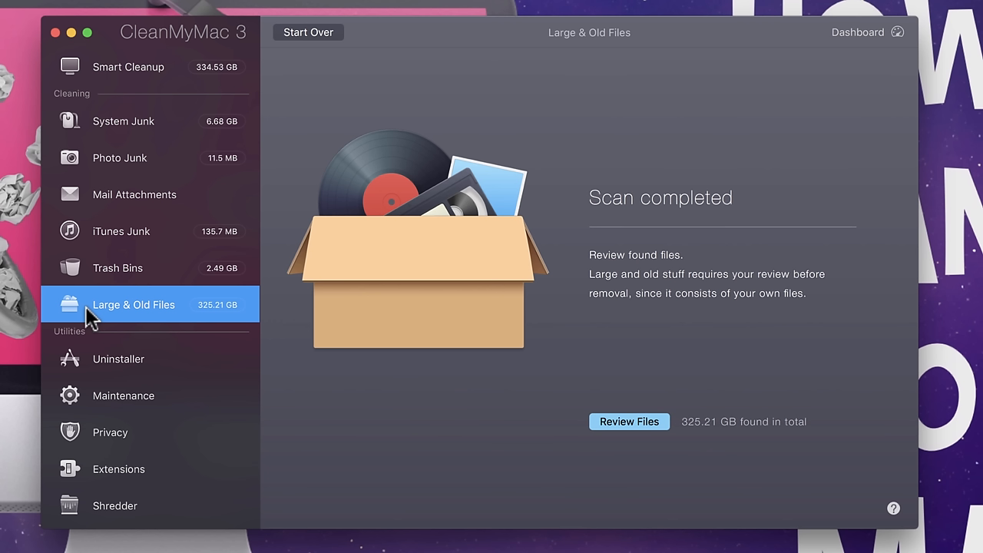
pyautogui.moveTo(474, 137)
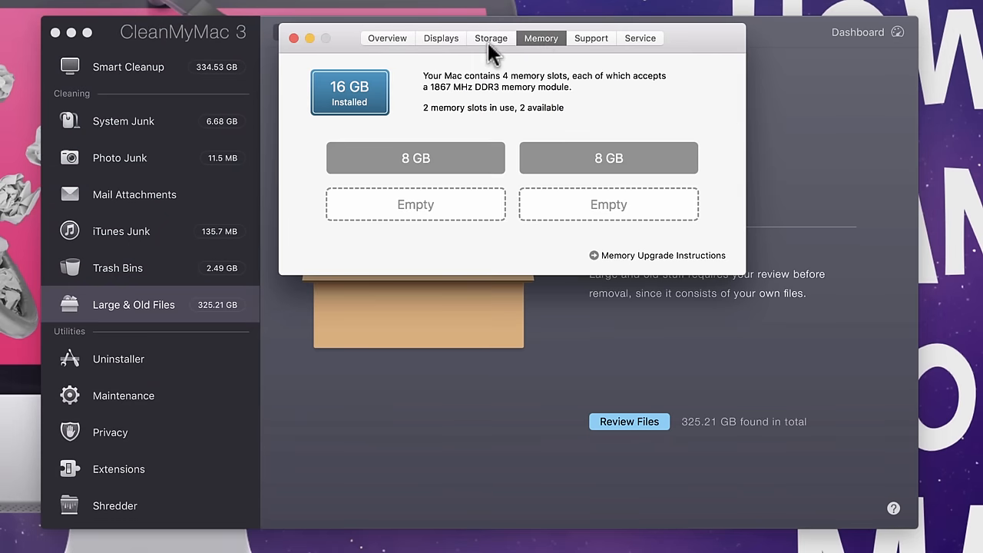
# View the Macintosh HD storage overview and its management recommendations, then close them
pyautogui.click(490, 37)
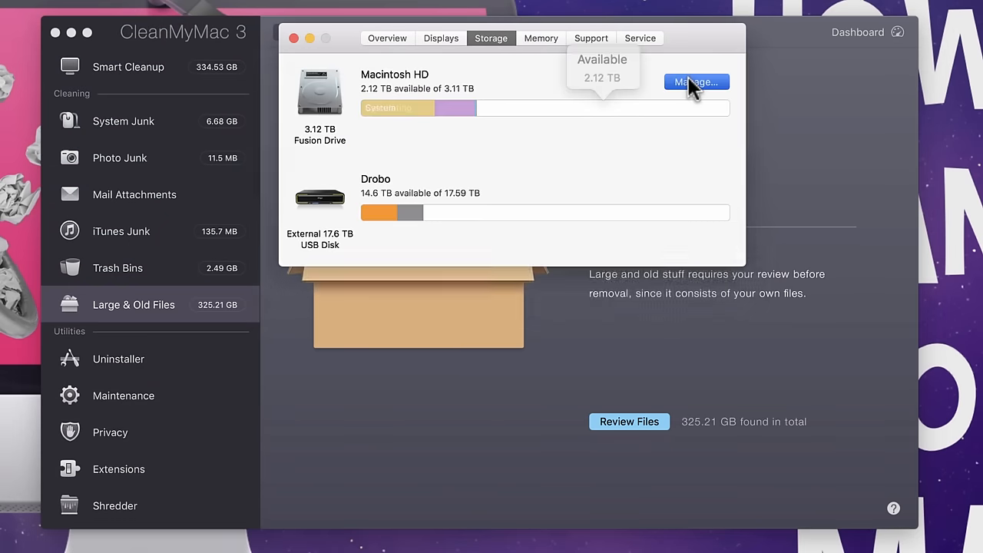
pyautogui.click(695, 83)
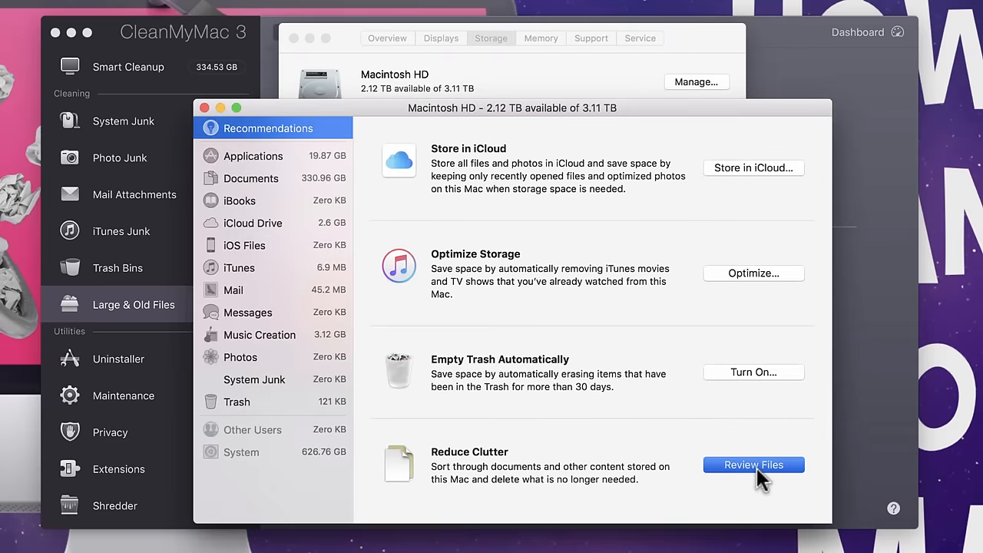
pyautogui.click(753, 464)
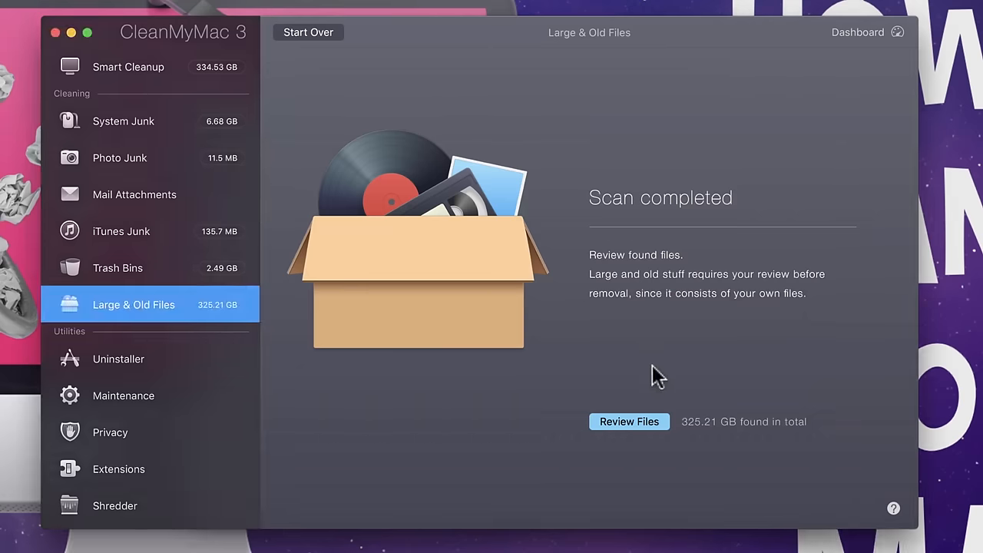
# Review the Large & Old Files list, led by the iMovie Library and 33.18 GB Drone Videos
pyautogui.click(629, 421)
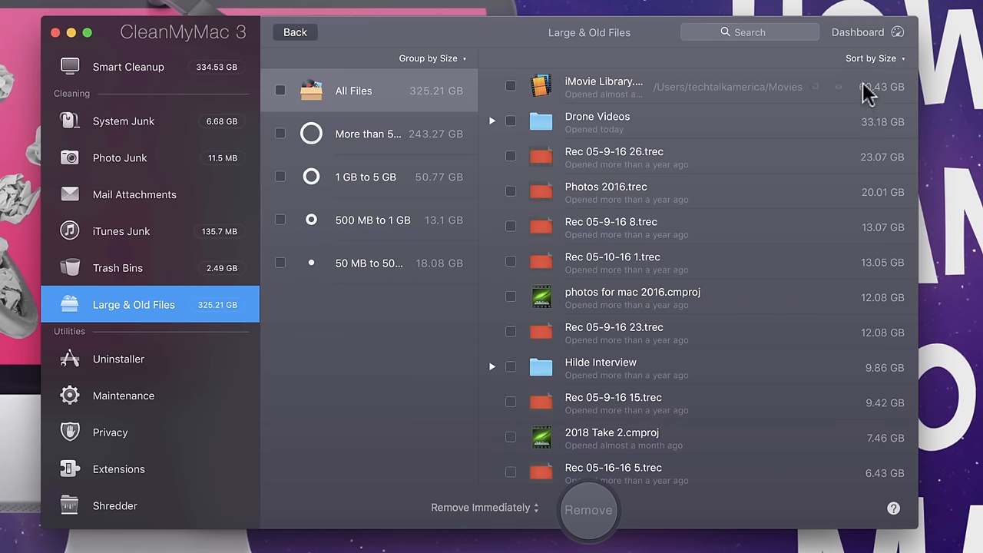
pyautogui.moveTo(861, 97)
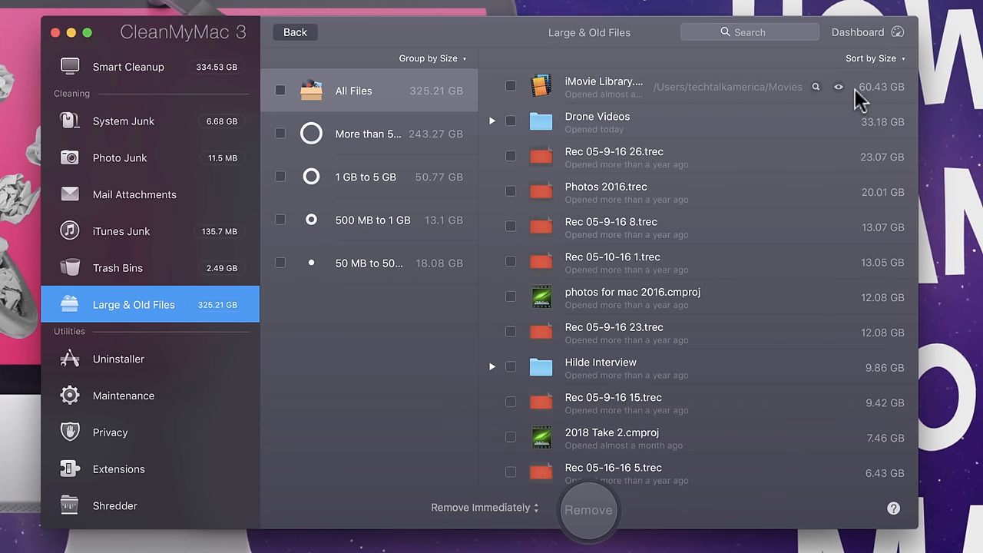
pyautogui.moveTo(887, 105)
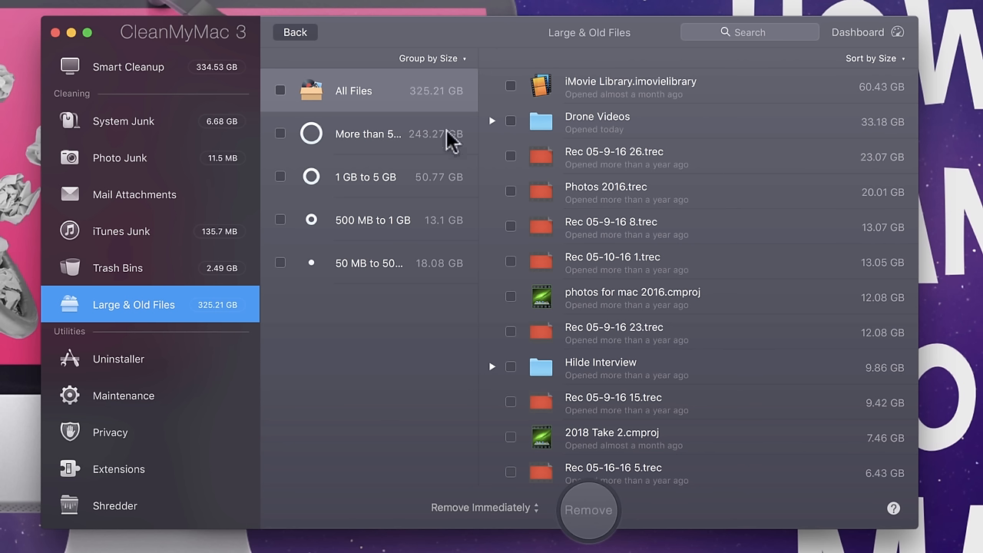
pyautogui.moveTo(367, 253)
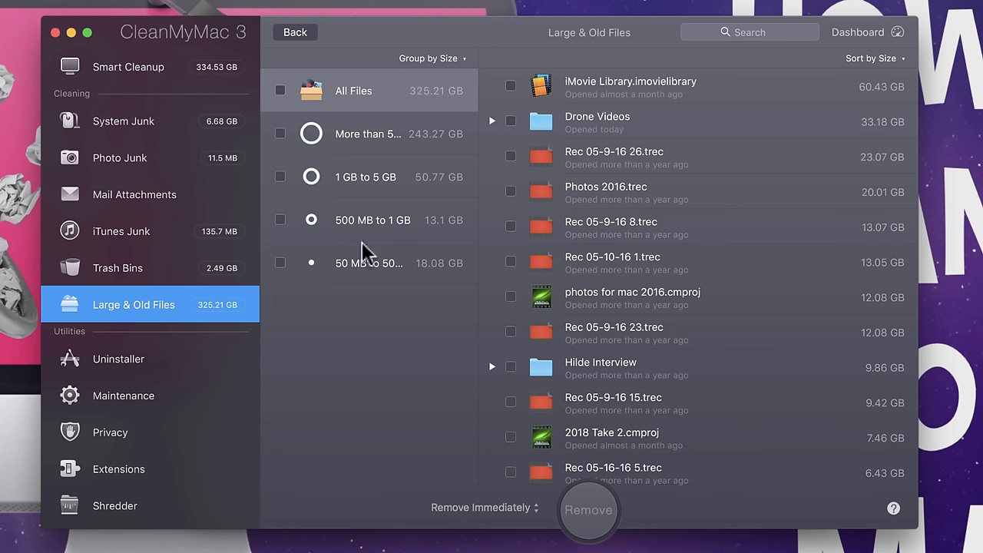
pyautogui.moveTo(418, 279)
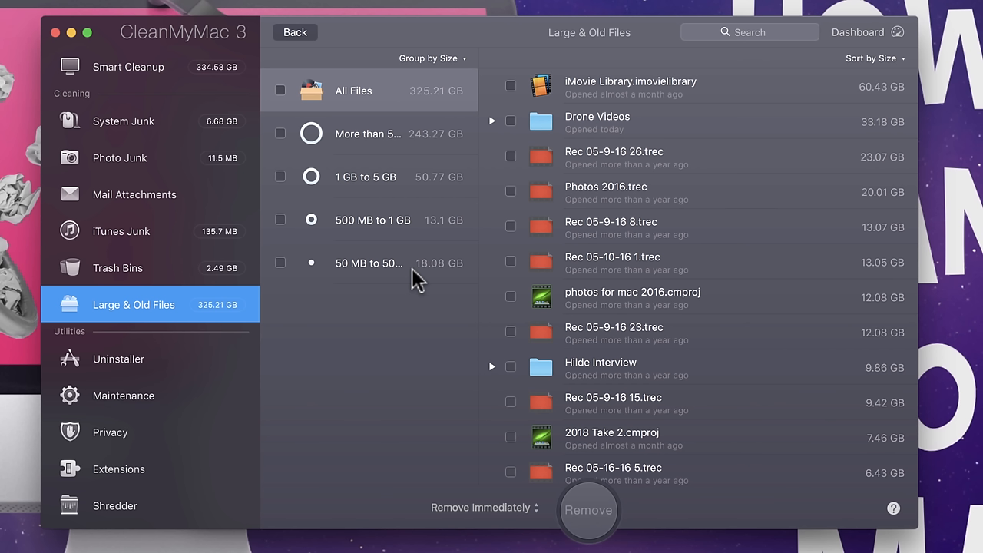
pyautogui.moveTo(73, 373)
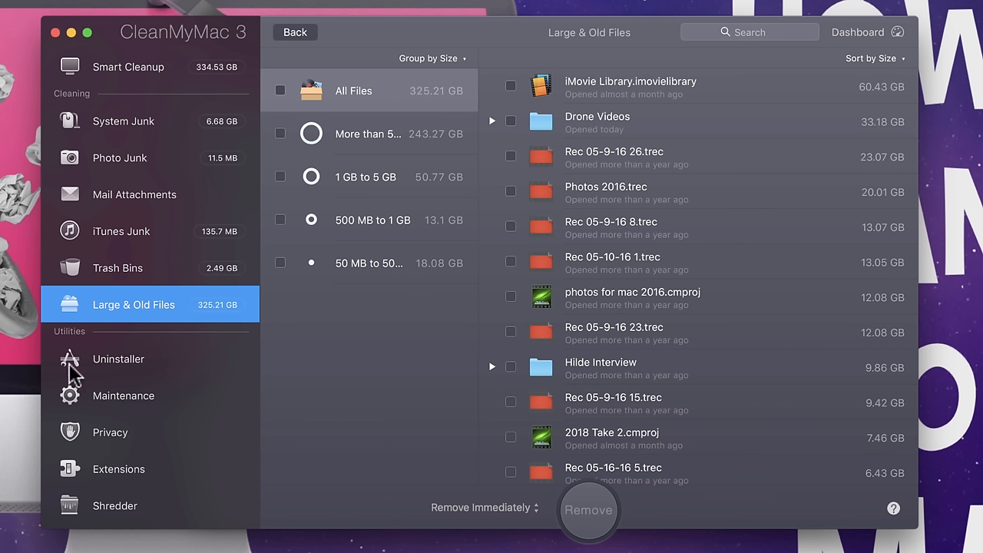
pyautogui.moveTo(183, 483)
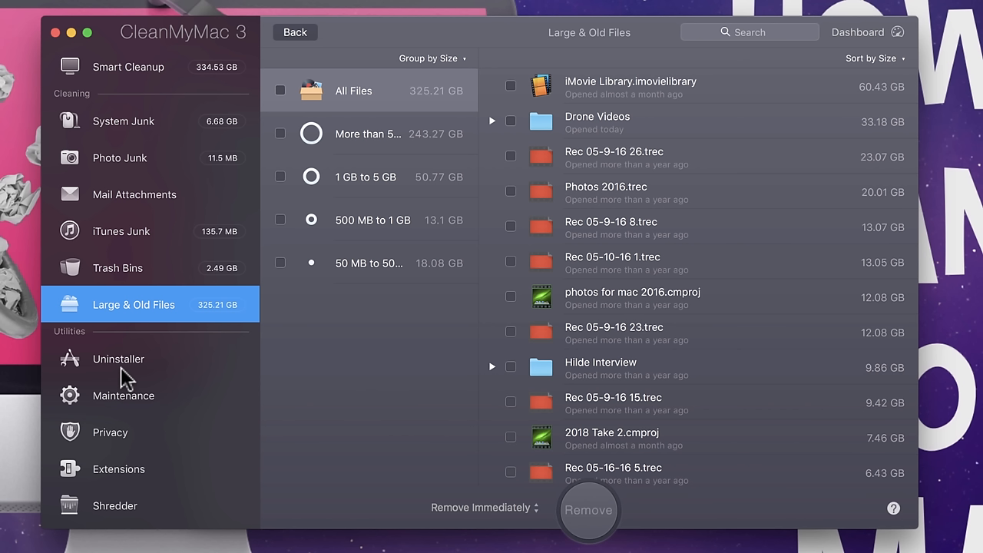
pyautogui.moveTo(125, 380)
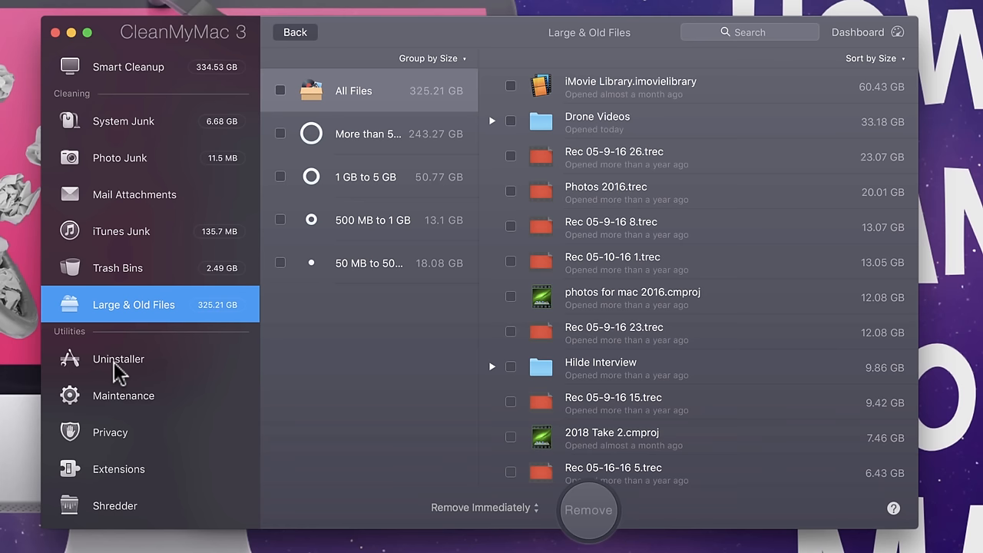
pyautogui.moveTo(81, 403)
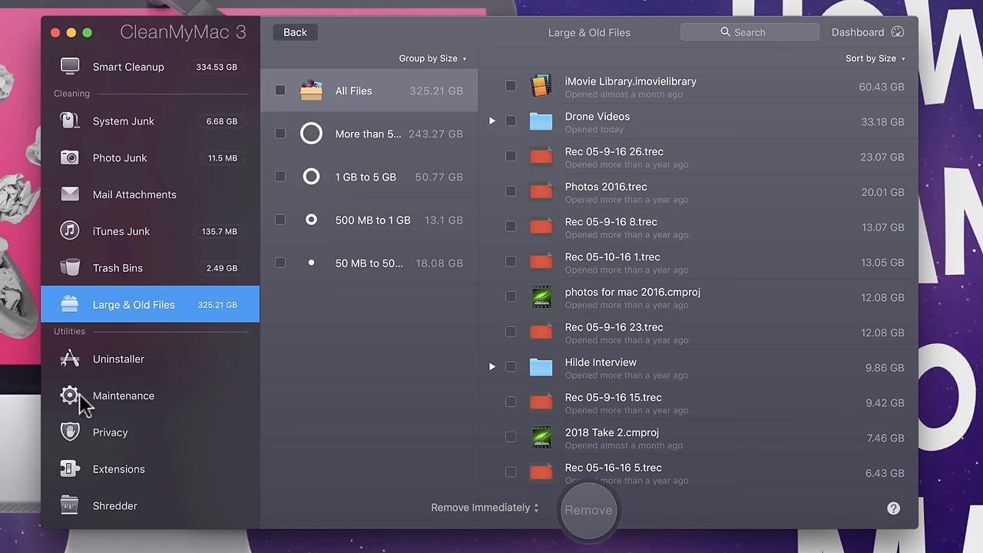
pyautogui.click(123, 396)
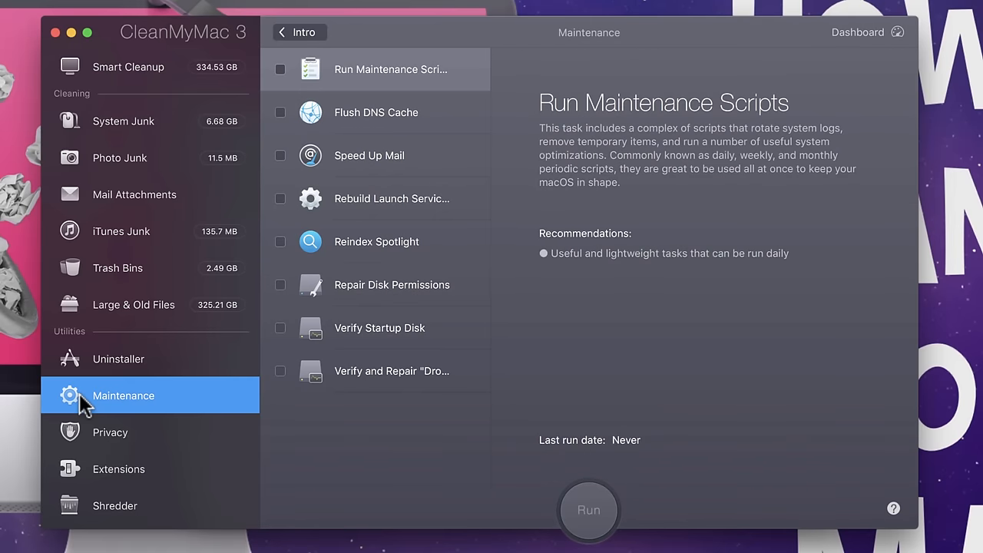
pyautogui.moveTo(323, 323)
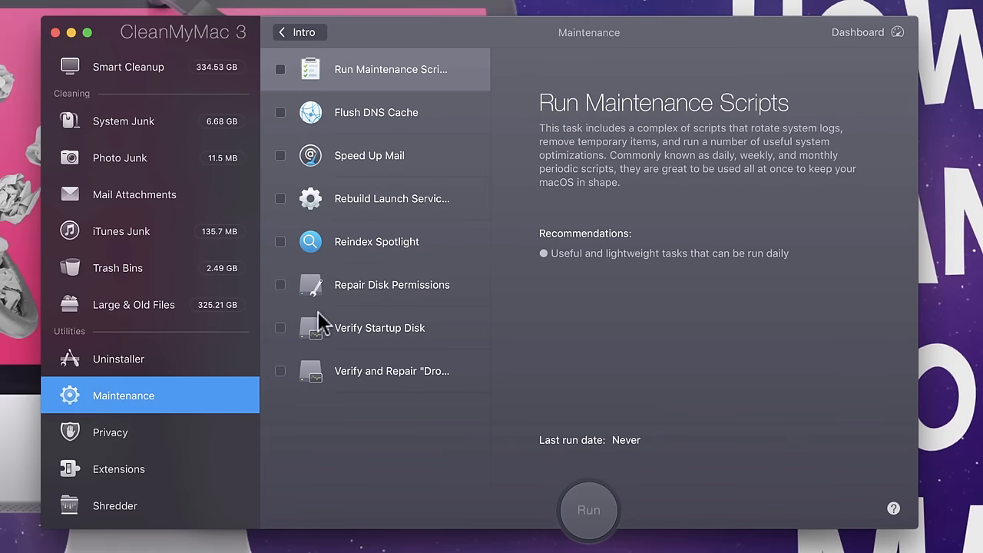
pyautogui.moveTo(321, 374)
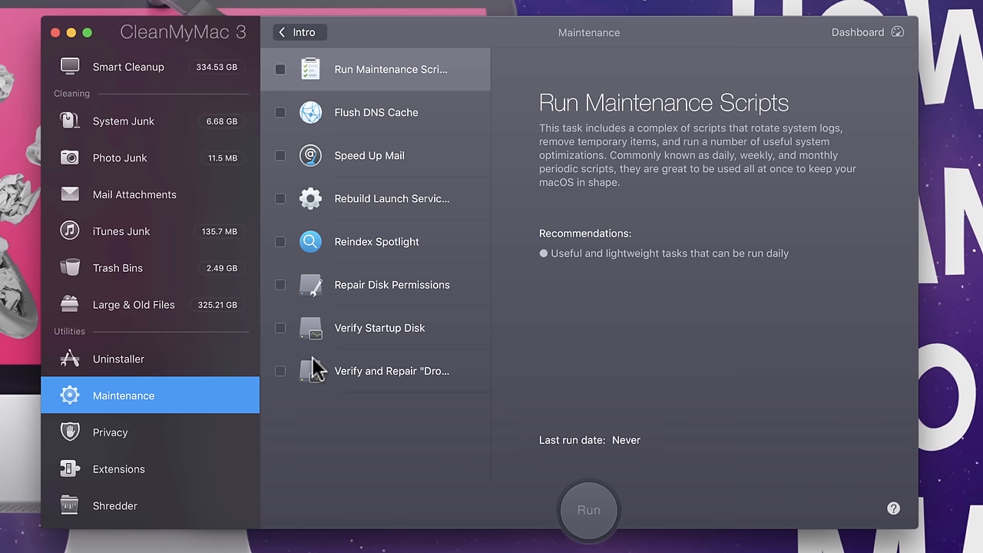
# Browse Privacy's Messages and Recent Items Lists, then view the 1Password and OneNote Web Clipper extensions
pyautogui.click(110, 431)
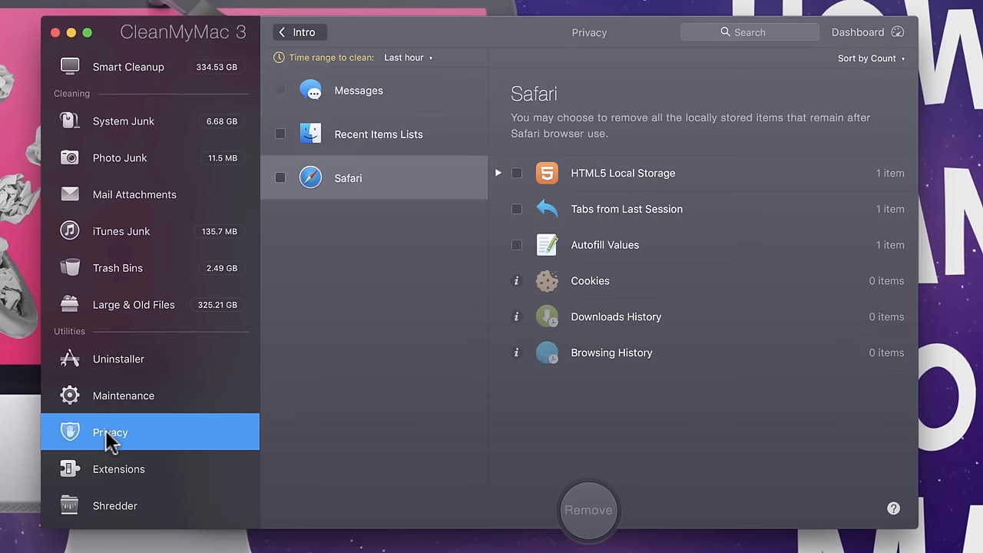
pyautogui.moveTo(725, 233)
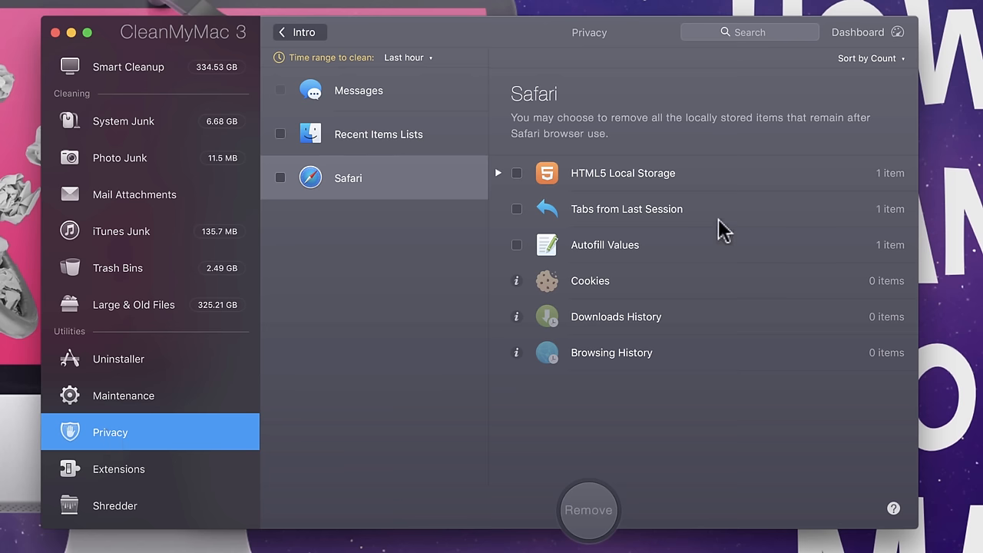
pyautogui.moveTo(599, 331)
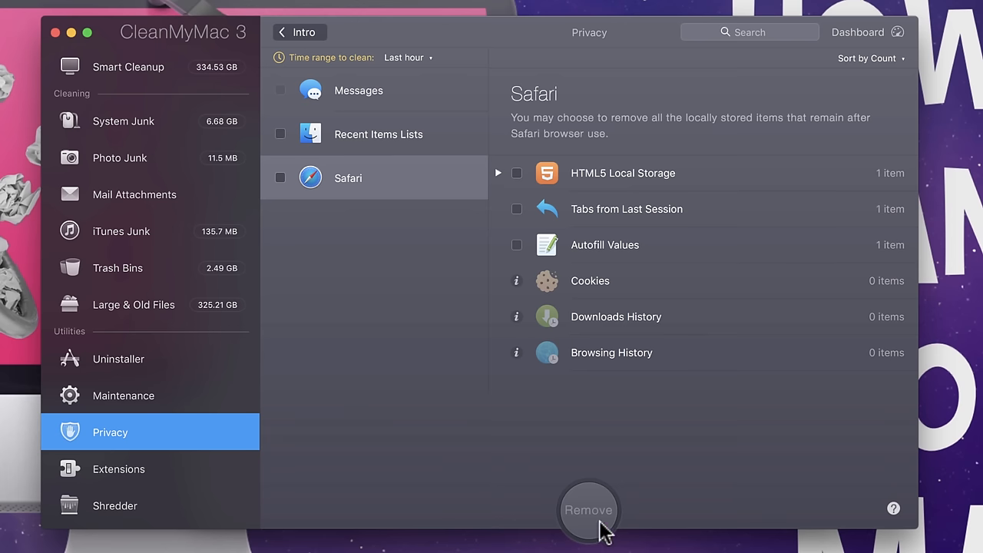
pyautogui.click(359, 90)
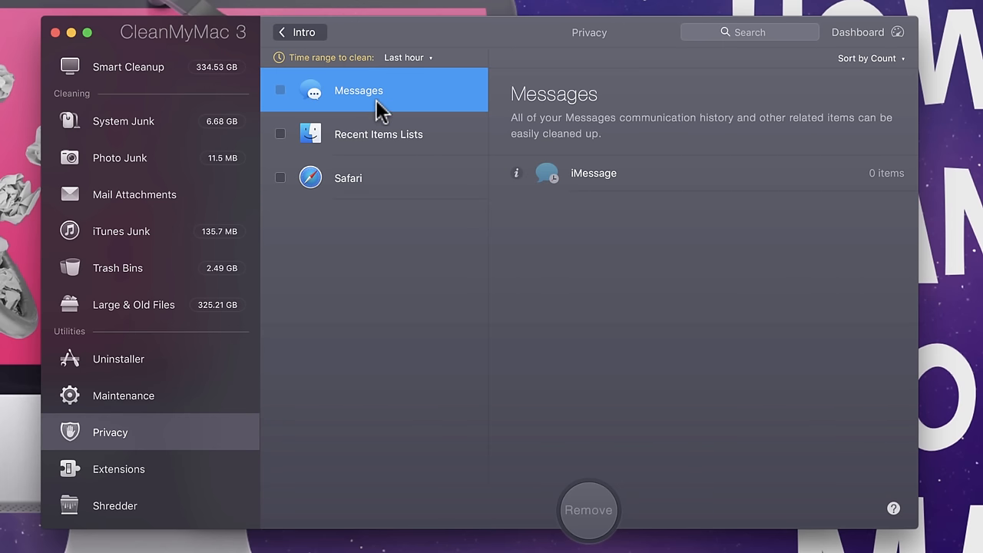
pyautogui.moveTo(513, 116)
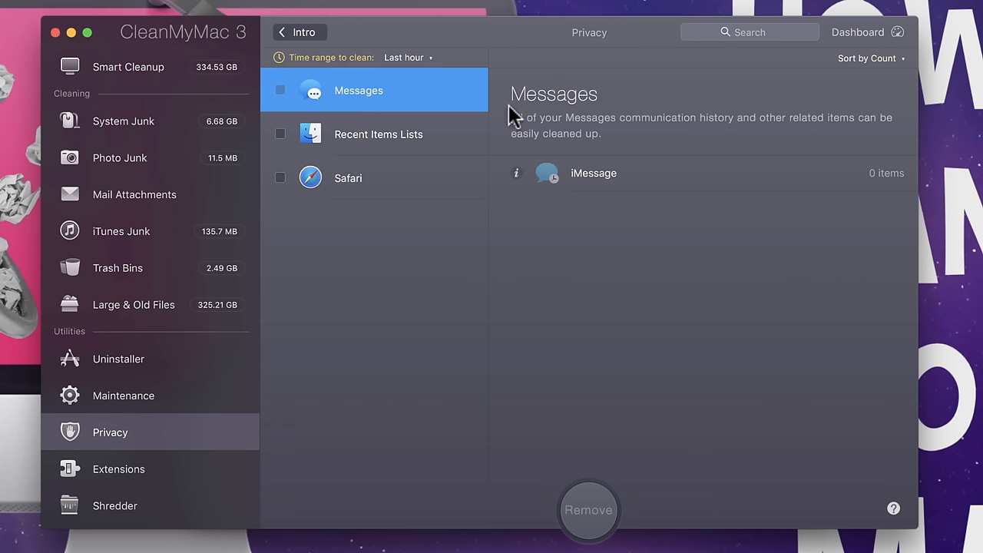
pyautogui.click(378, 134)
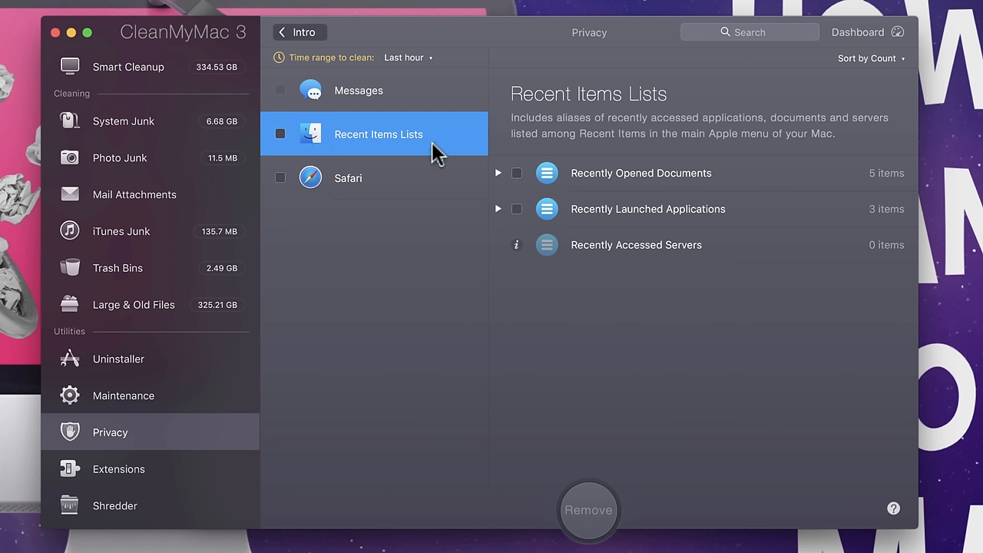
pyautogui.moveTo(469, 161)
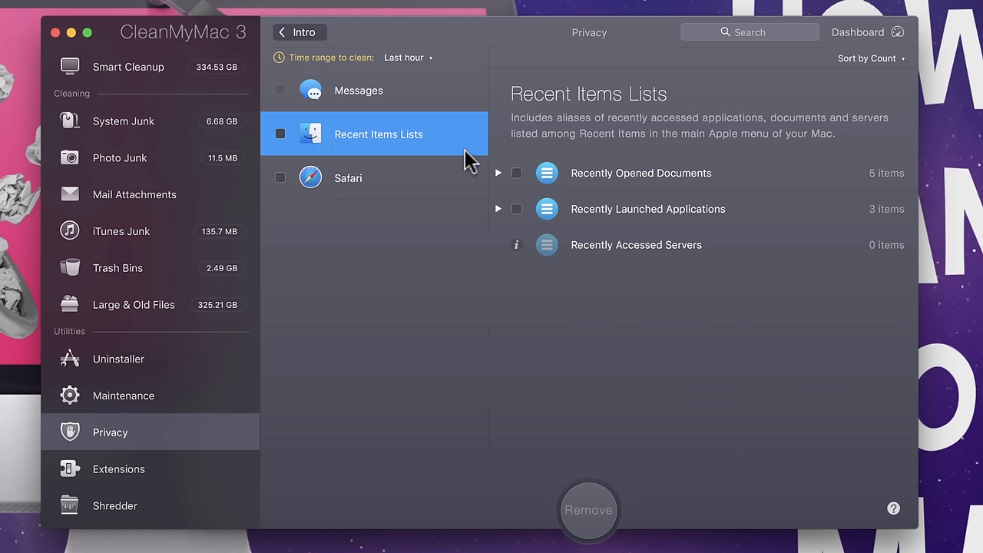
pyautogui.moveTo(263, 318)
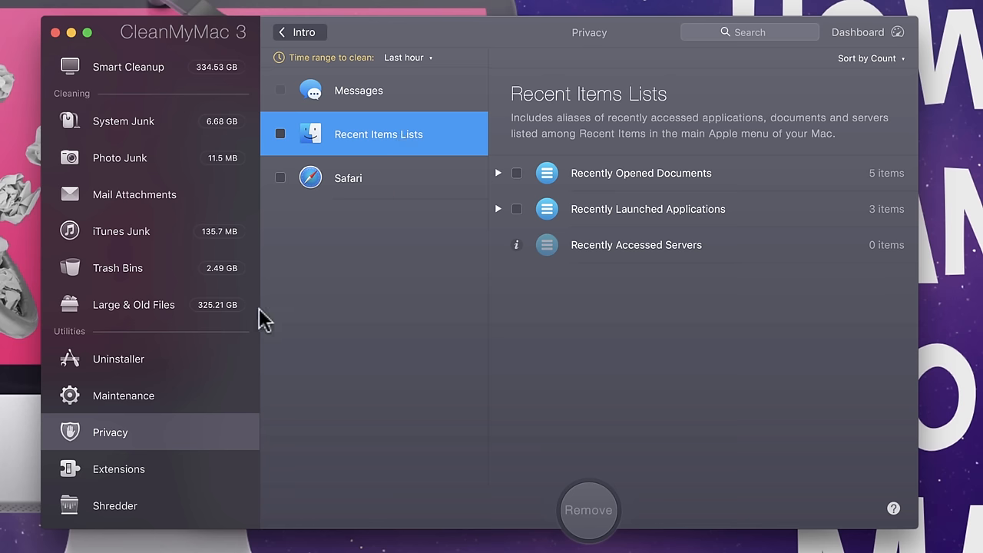
pyautogui.click(118, 468)
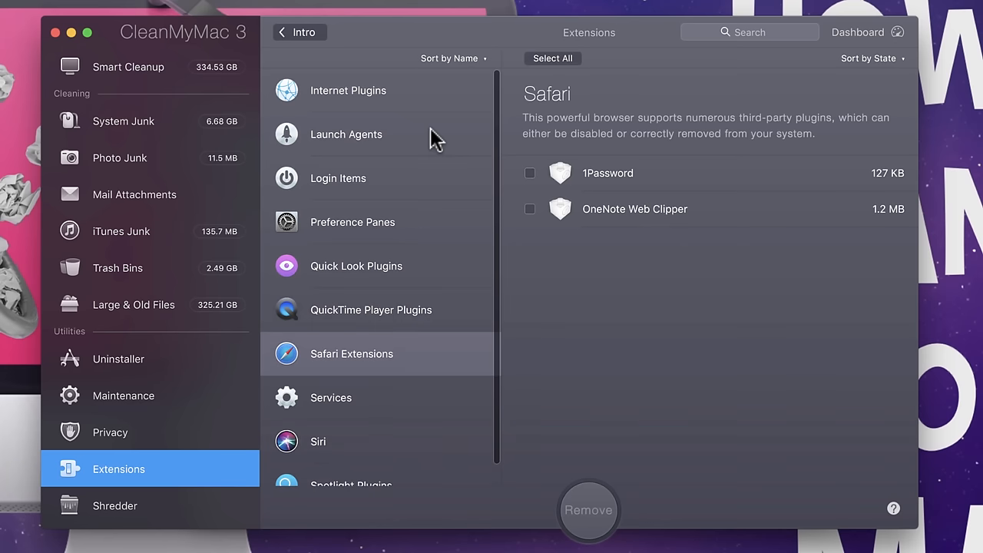
pyautogui.click(337, 178)
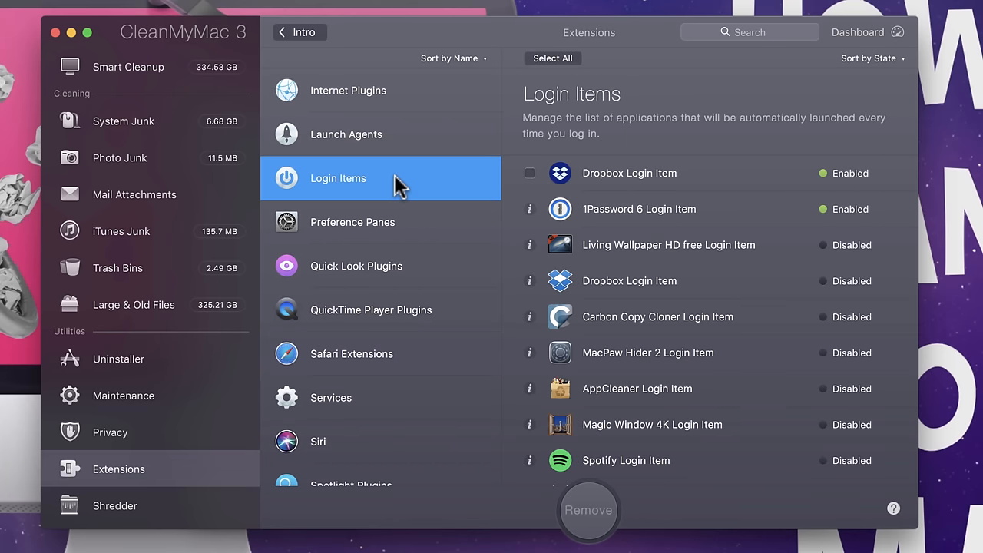
pyautogui.scroll(-3)
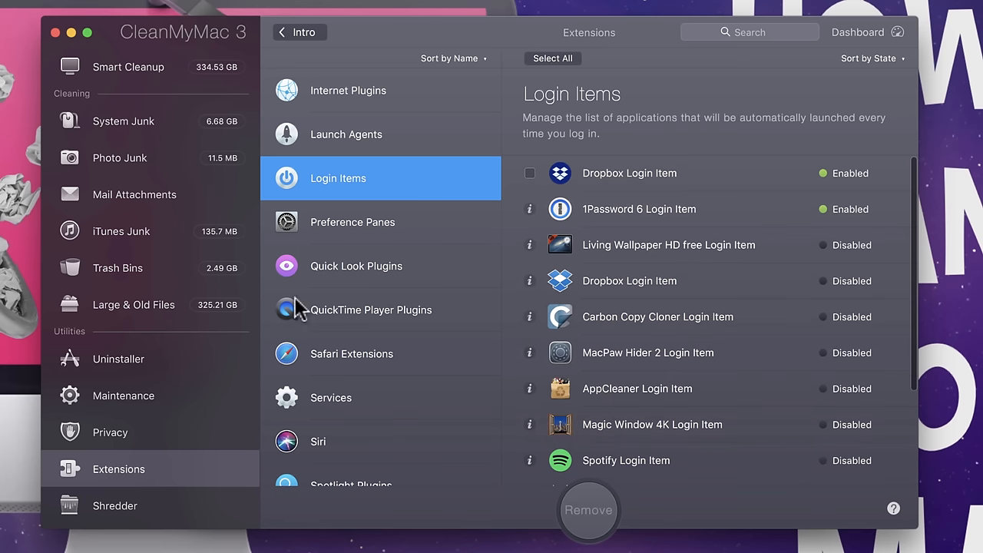
pyautogui.moveTo(294, 319)
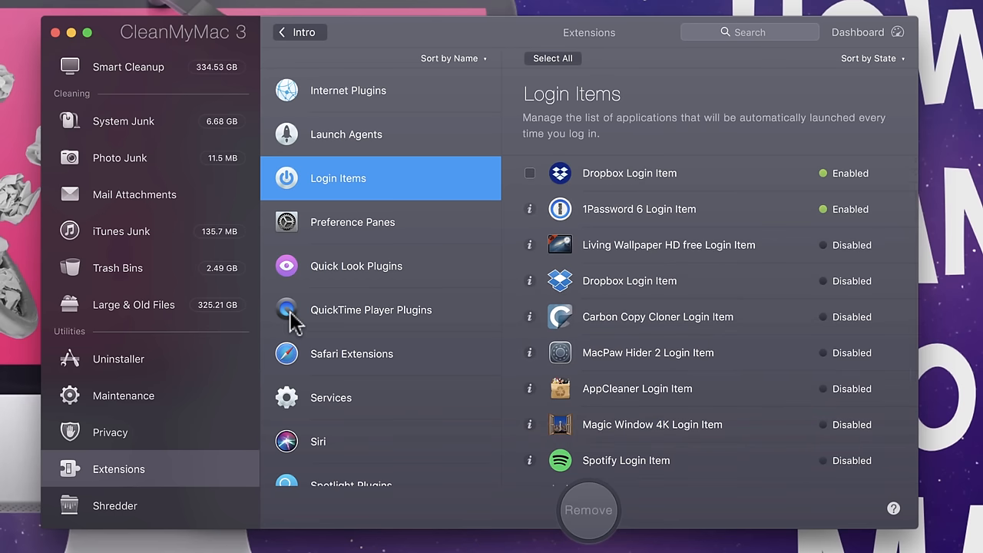
pyautogui.moveTo(275, 376)
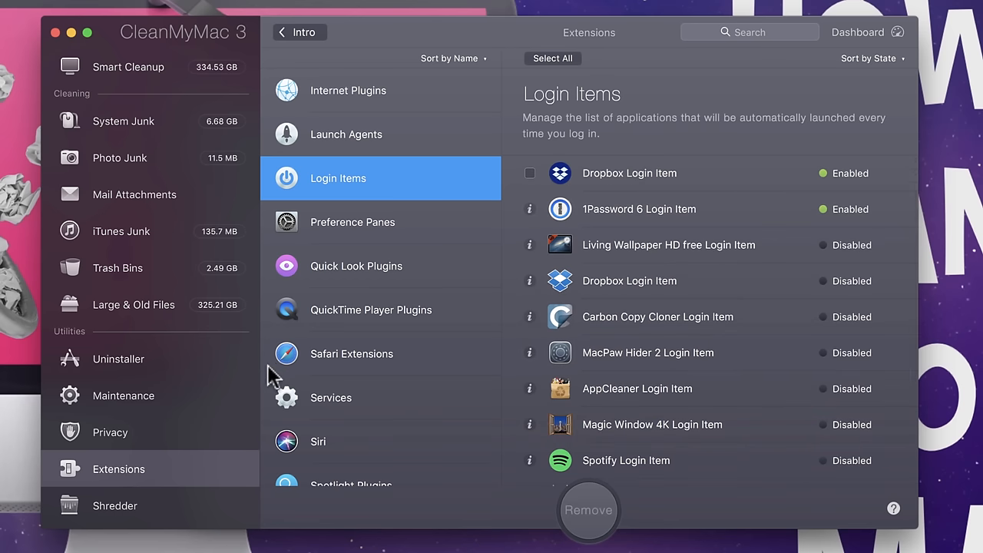
pyautogui.click(351, 353)
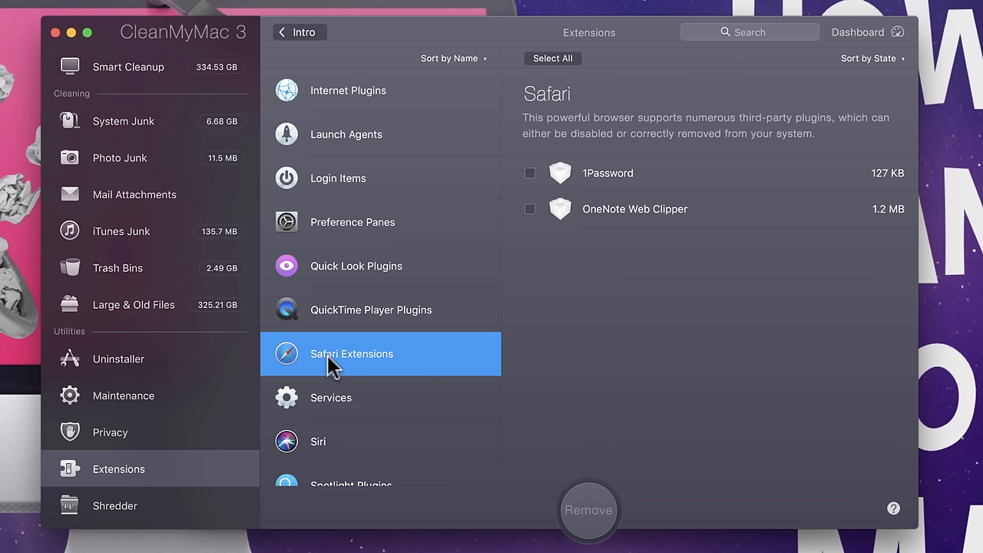
pyautogui.moveTo(833, 198)
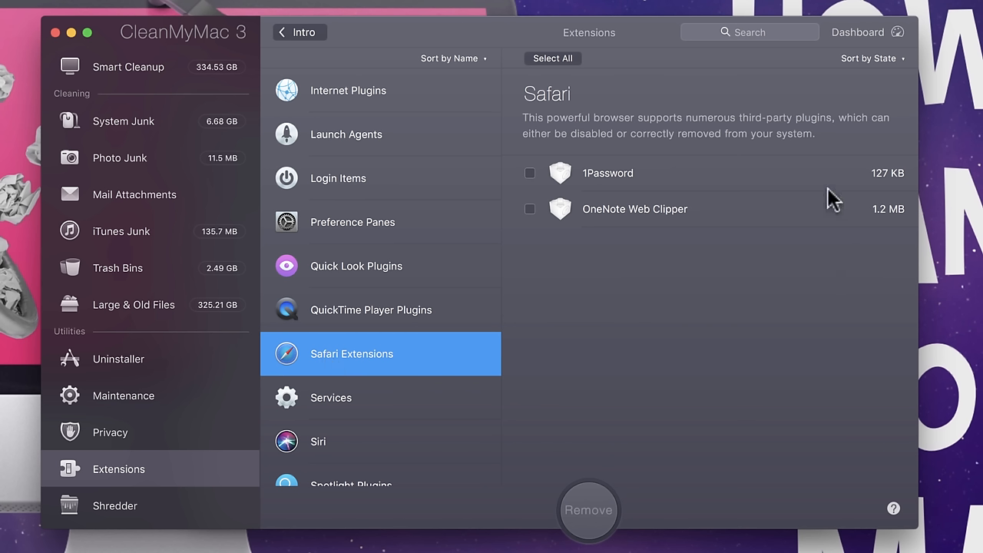
pyautogui.moveTo(809, 269)
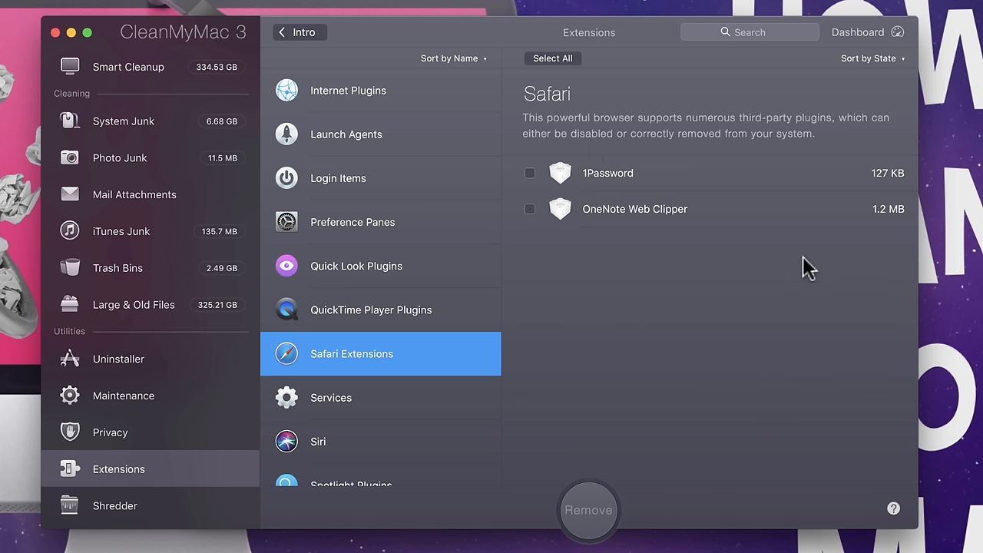
pyautogui.moveTo(344, 399)
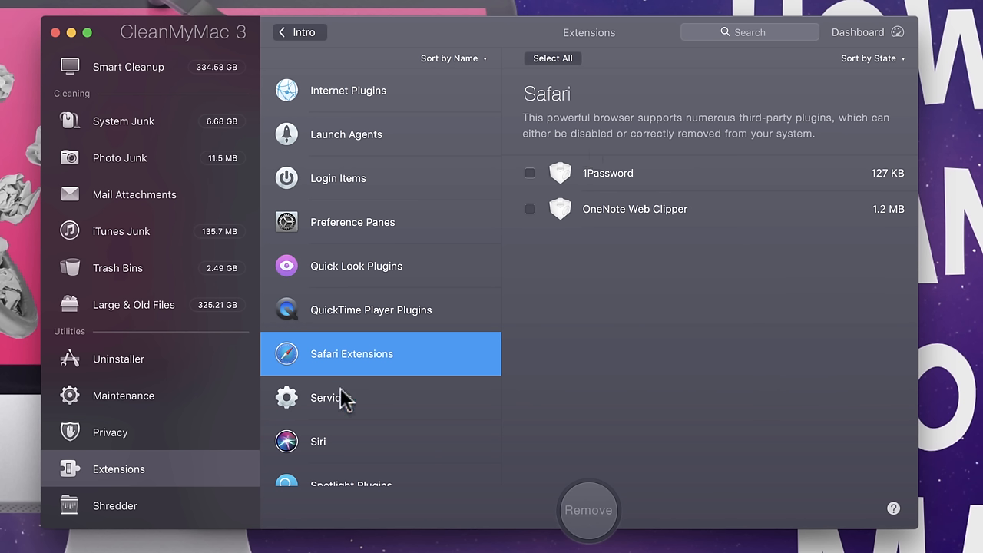
pyautogui.moveTo(169, 426)
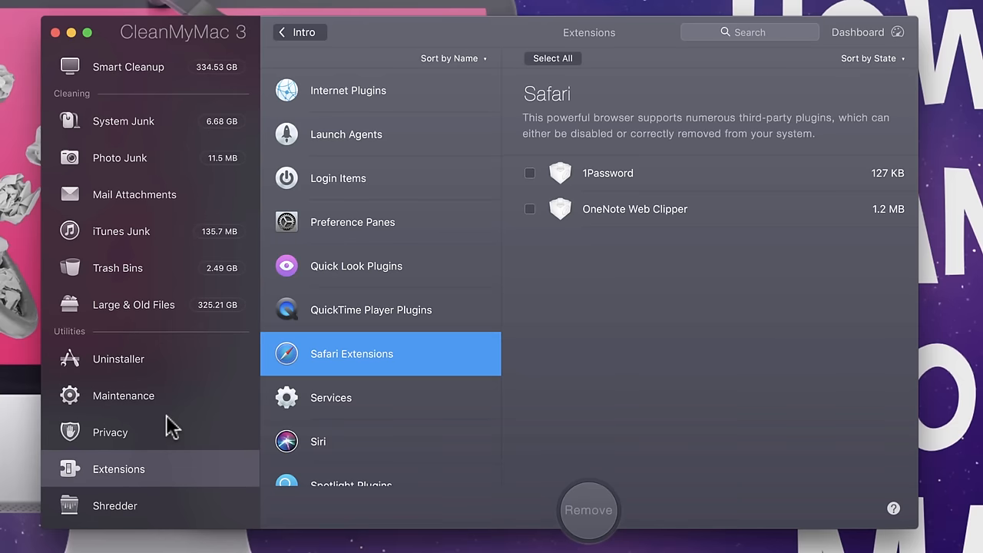
# Open the Shredder utility and its file chooser showing the Documents folder
pyautogui.click(115, 506)
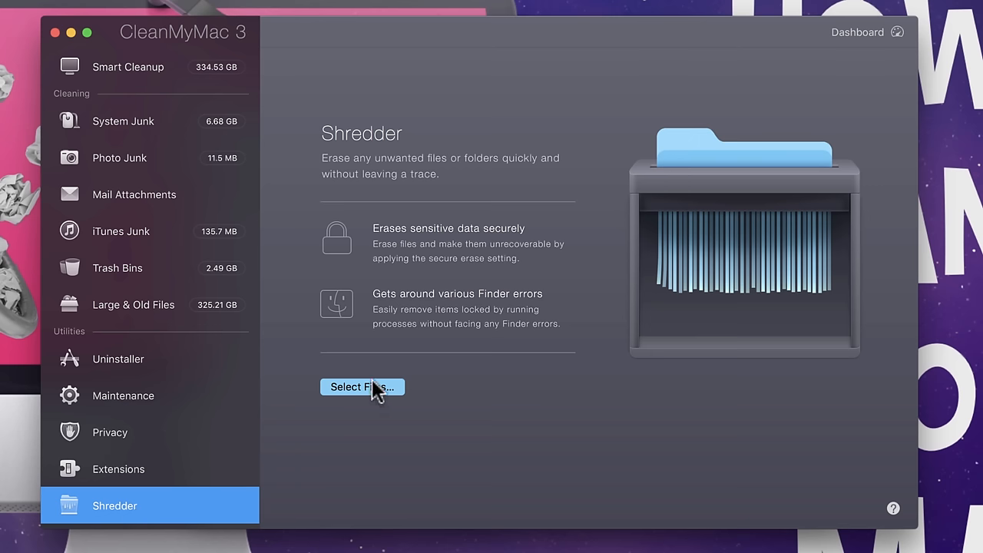
pyautogui.click(362, 386)
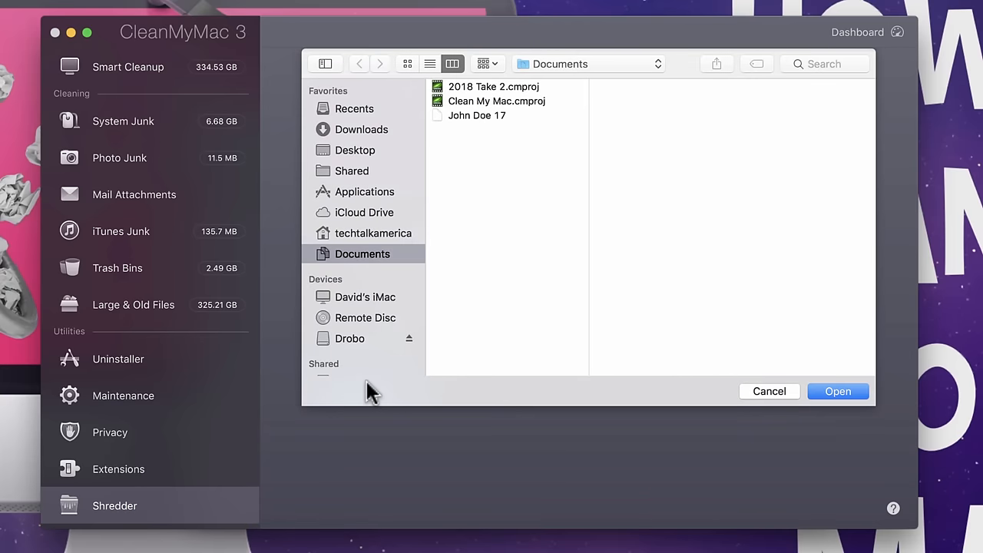
pyautogui.moveTo(774, 403)
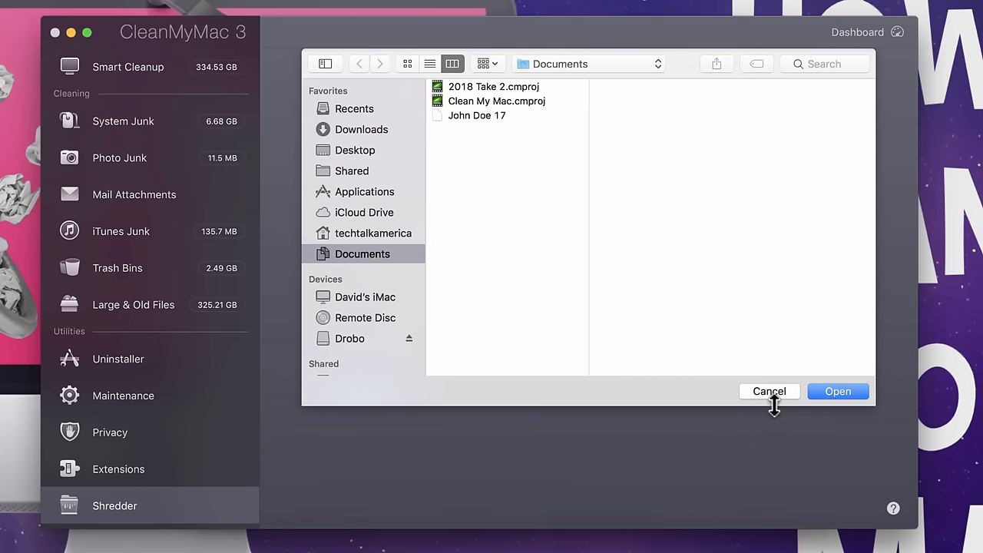
# Cancel the file chooser and open the Pictures folder containing only Photos Library
pyautogui.click(768, 390)
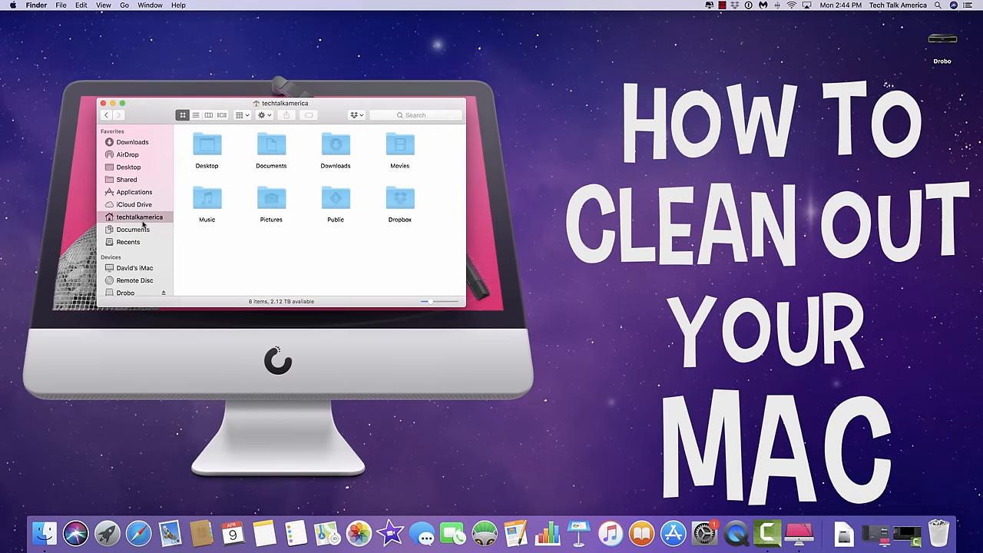
pyautogui.doubleClick(271, 199)
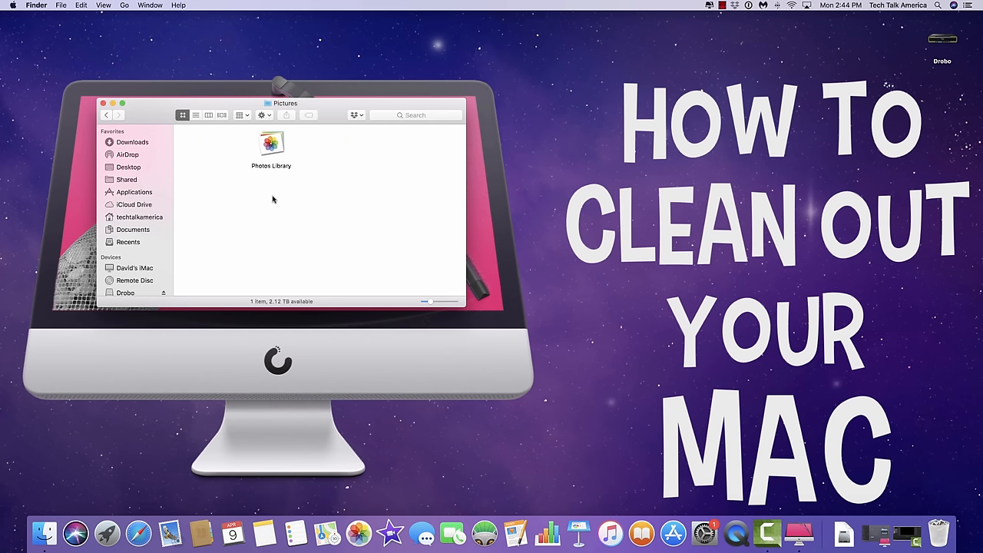
pyautogui.moveTo(304, 208)
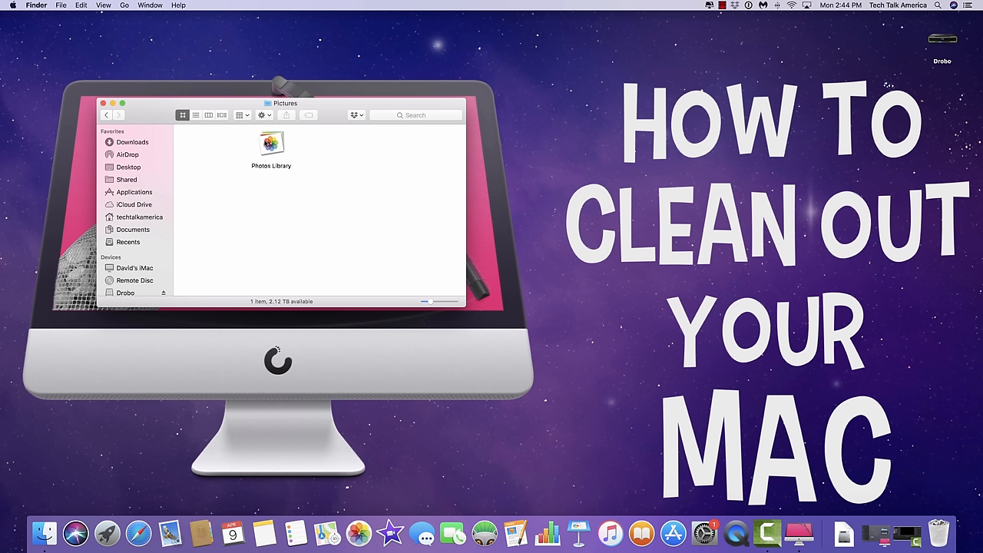
pyautogui.moveTo(340, 215)
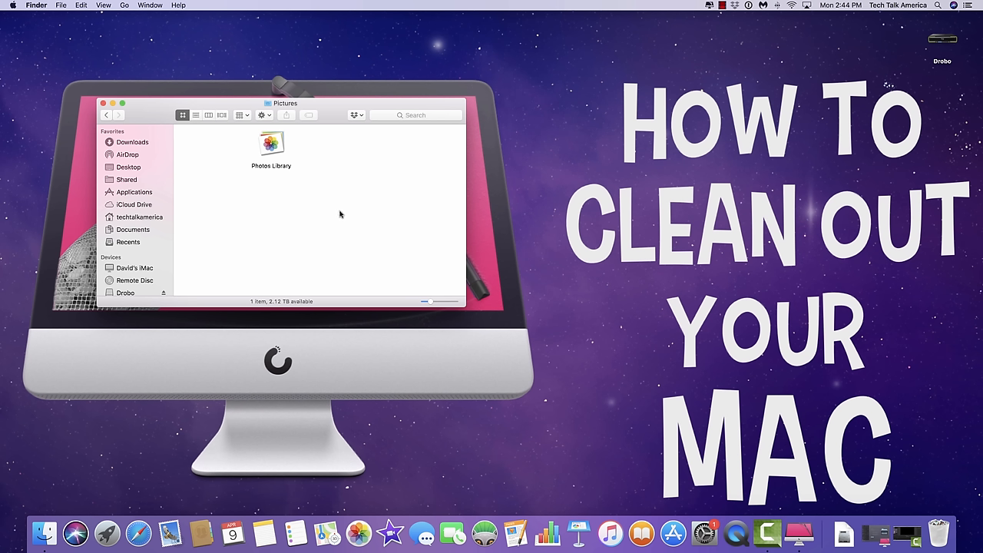